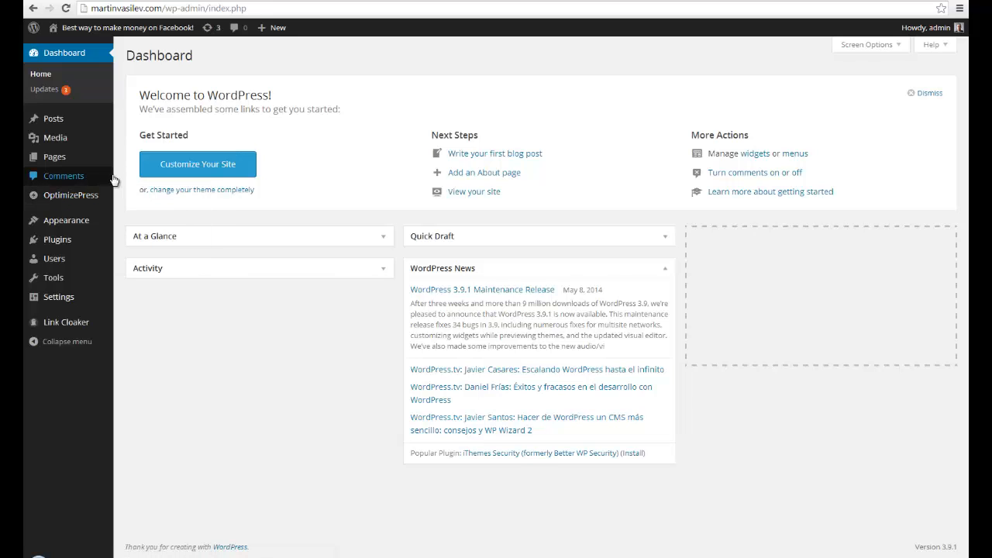
pyautogui.moveTo(129, 184)
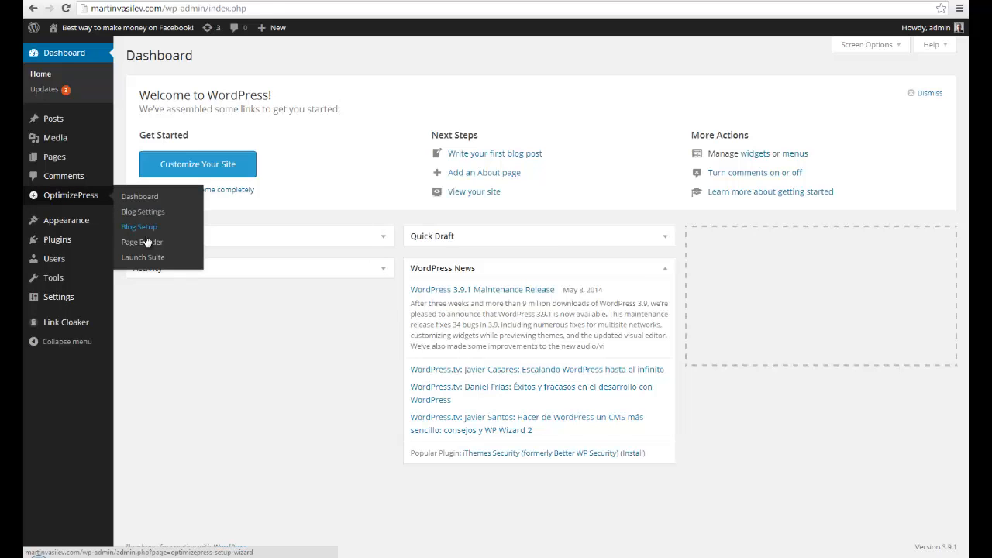
# Step: Create a blank OptimizePress page named 'howtogetrich' with a matching available permalink
pyautogui.click(142, 242)
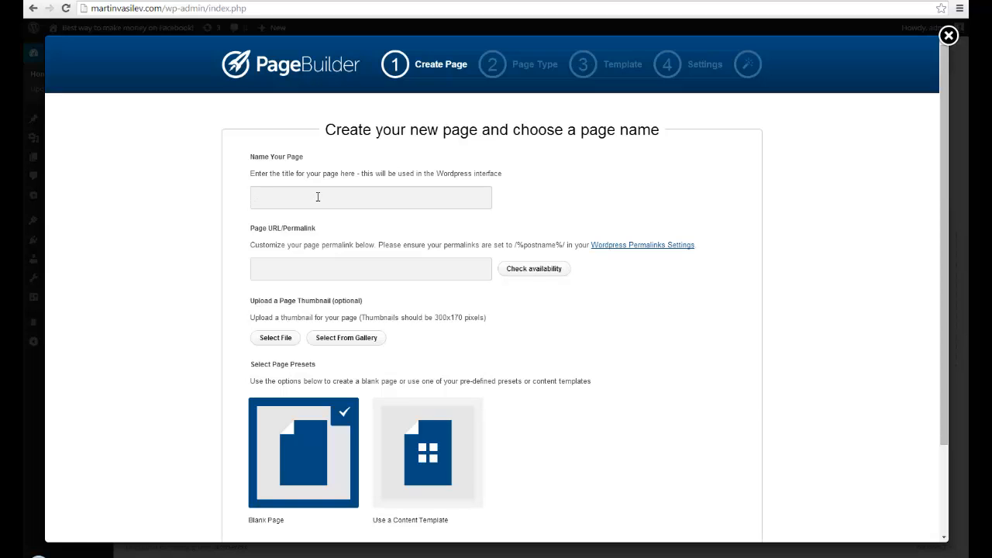
pyautogui.write('how')
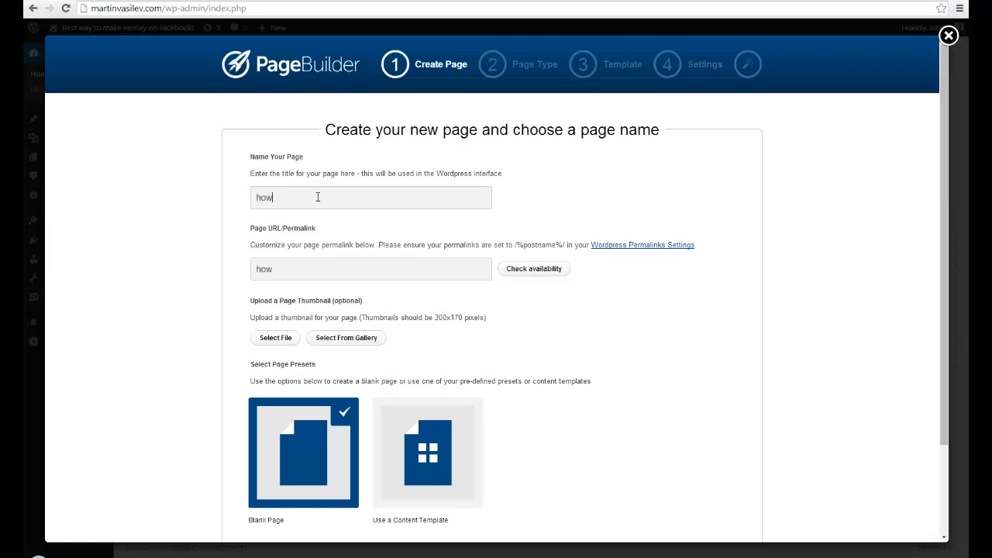
pyautogui.write('togetrich')
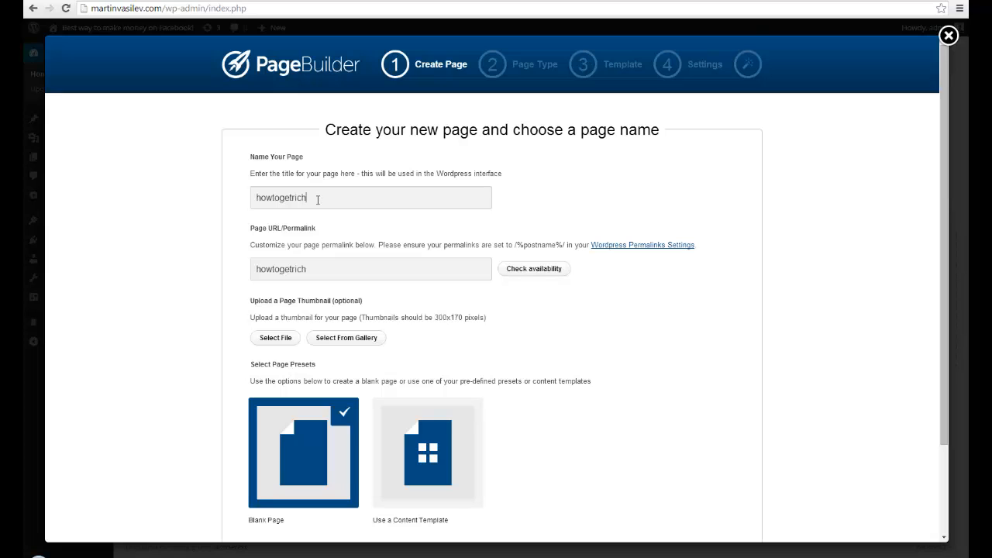
pyautogui.scroll(-3)
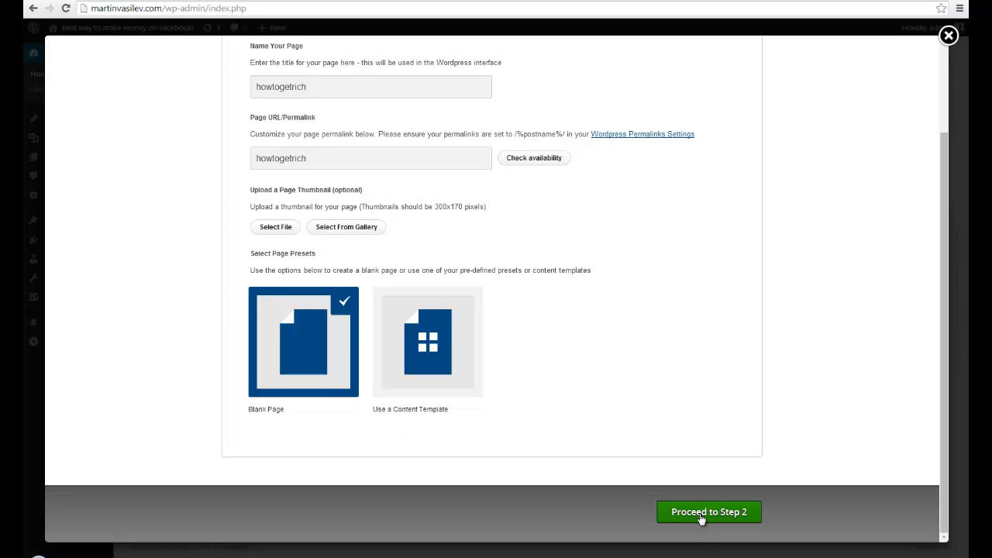
pyautogui.click(709, 511)
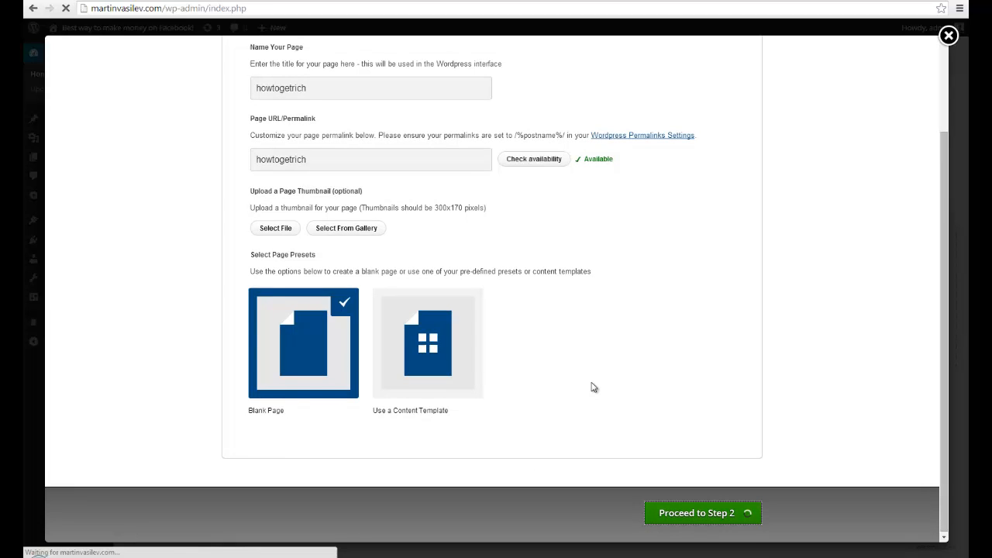
# Step: Confirm Landing Page as the page type and proceed to Step 3
pyautogui.click(701, 513)
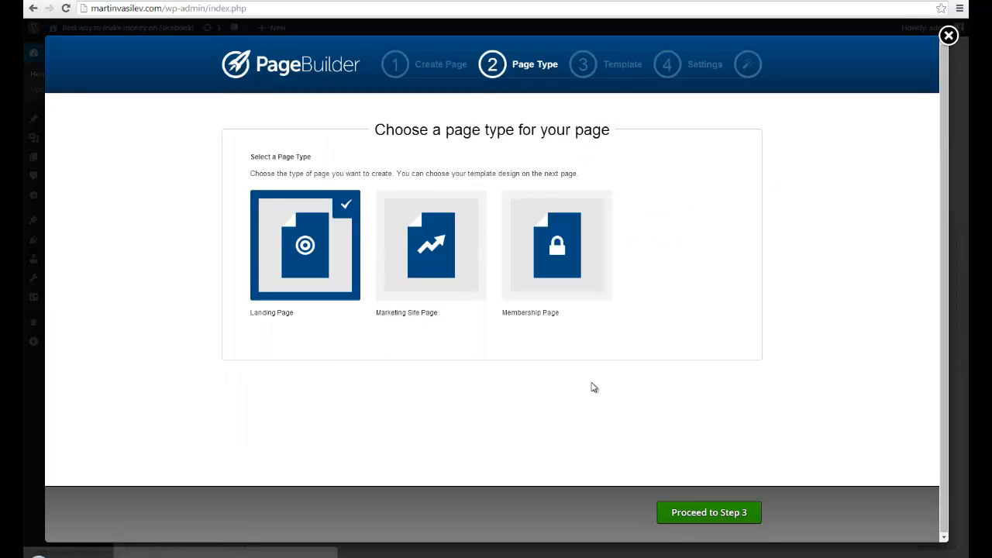
pyautogui.moveTo(308, 283)
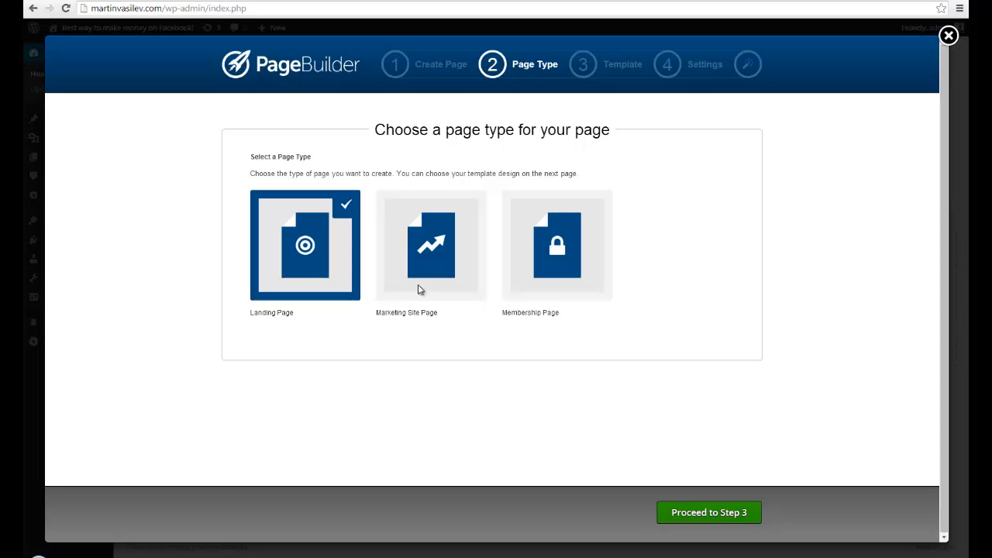
pyautogui.moveTo(618, 300)
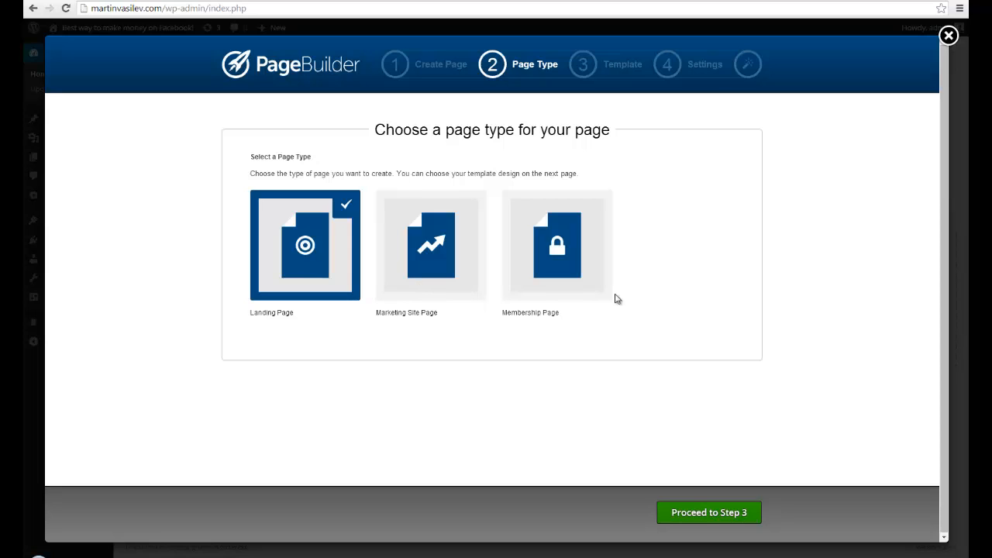
pyautogui.moveTo(626, 296)
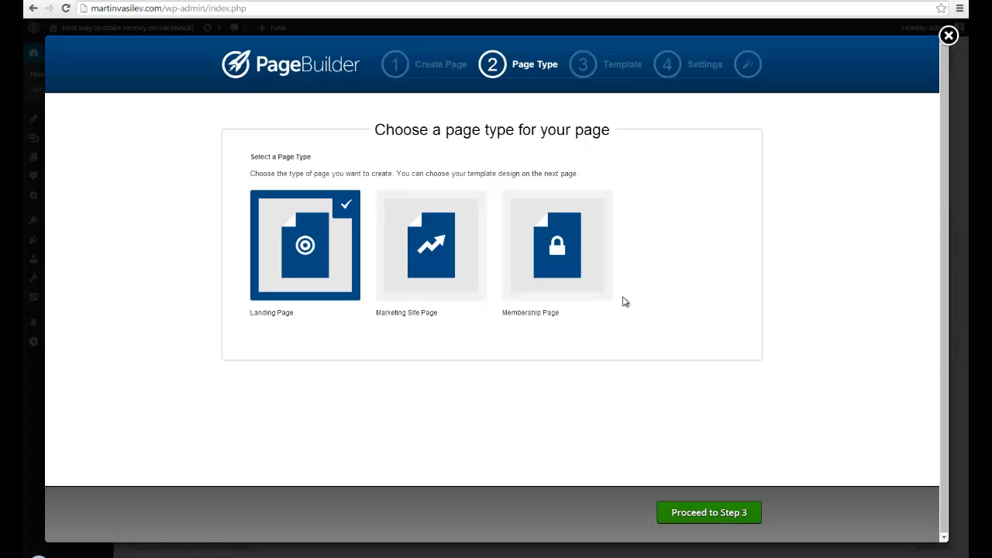
pyautogui.moveTo(620, 309)
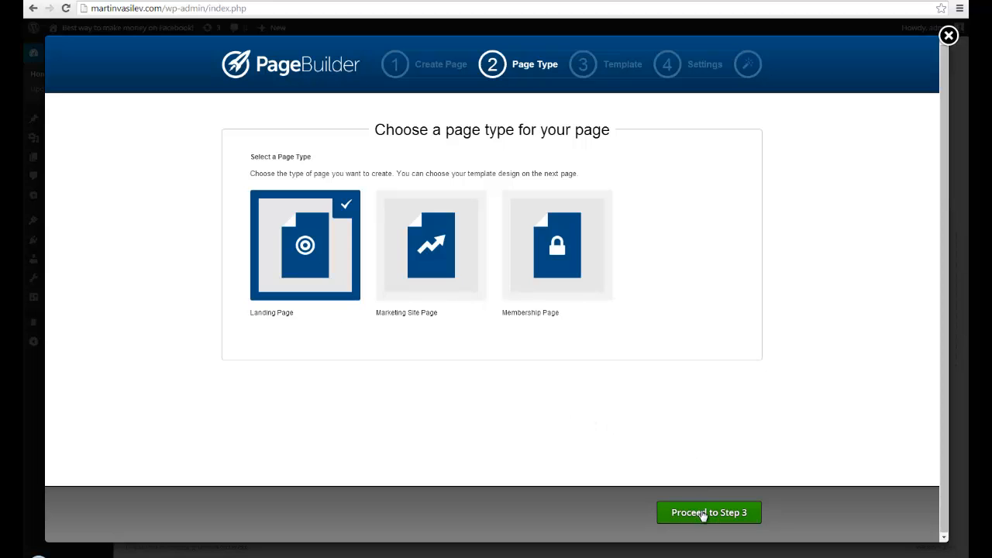
pyautogui.click(709, 513)
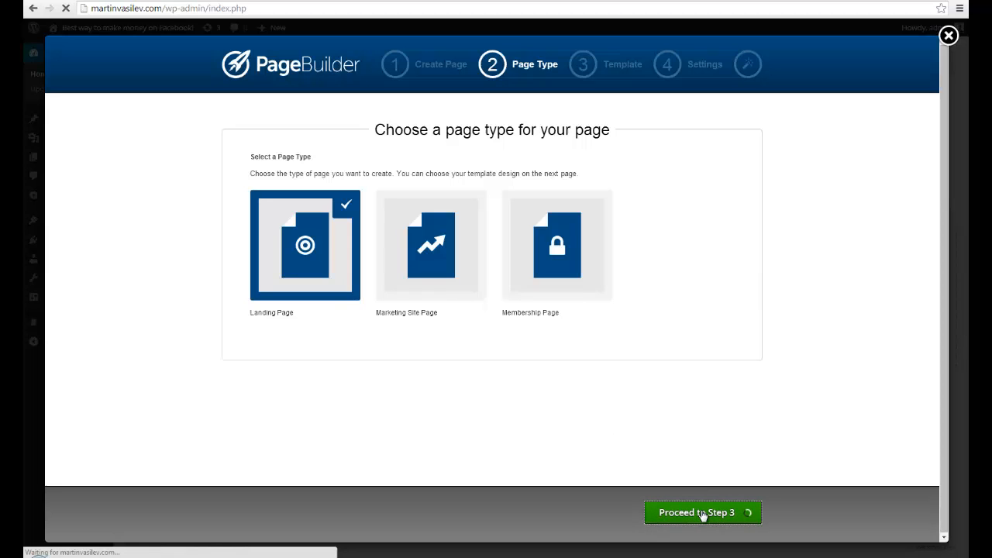
# Step: Choose the IM classics template with the opt-in form alongside video style
pyautogui.click(702, 512)
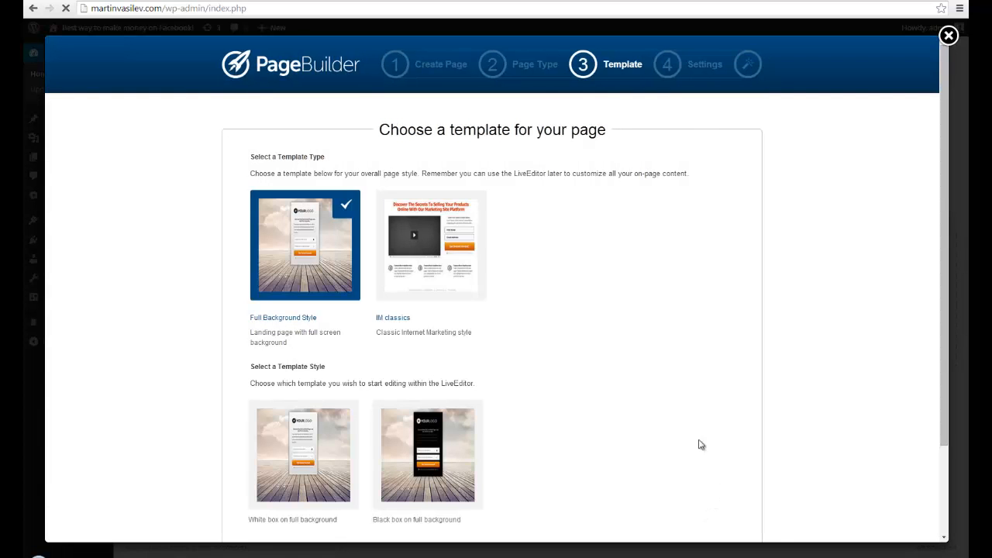
pyautogui.scroll(3)
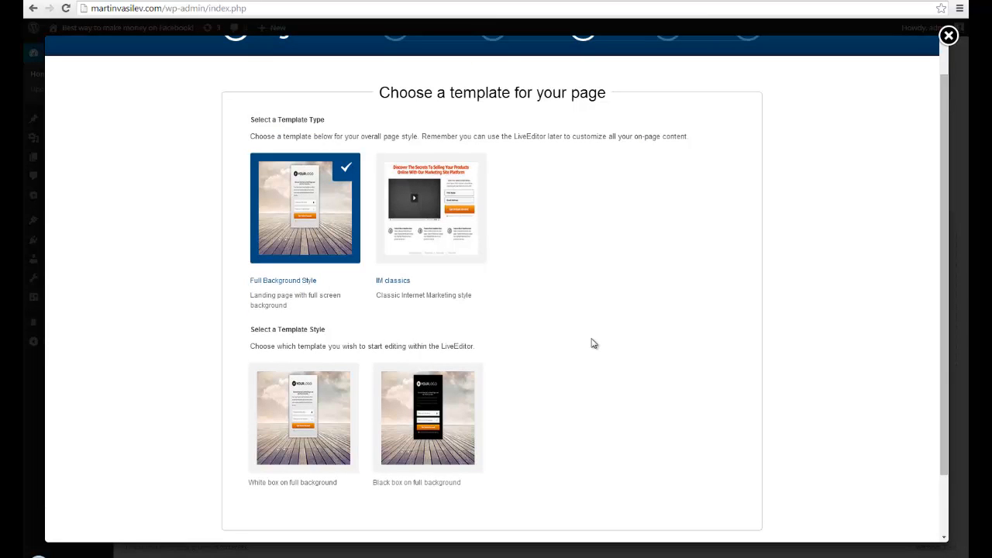
pyautogui.moveTo(322, 251)
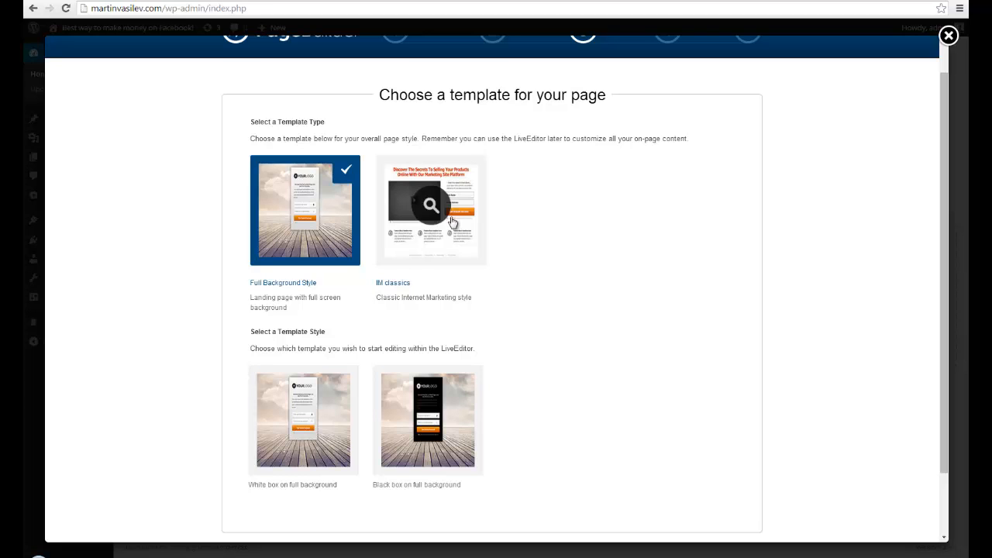
pyautogui.click(430, 209)
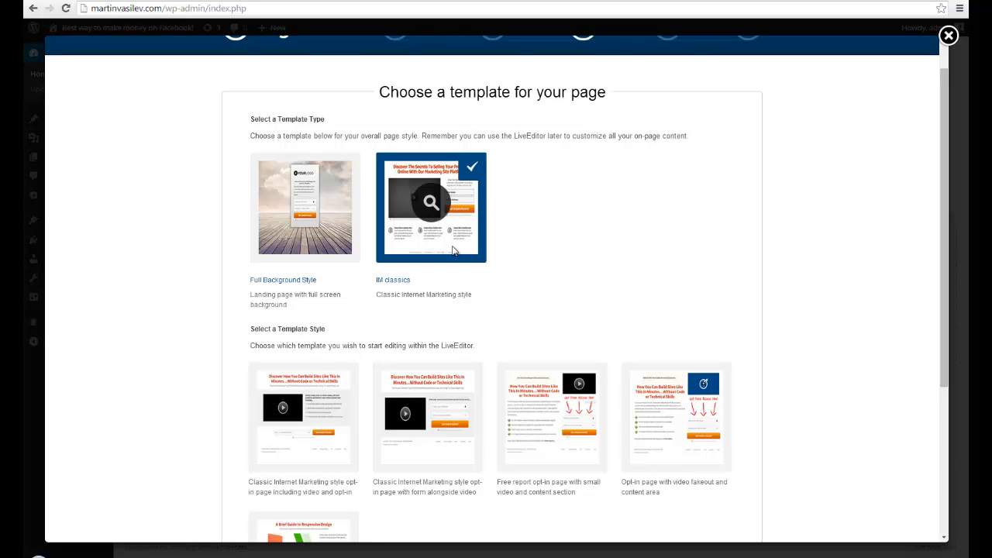
pyautogui.scroll(-3)
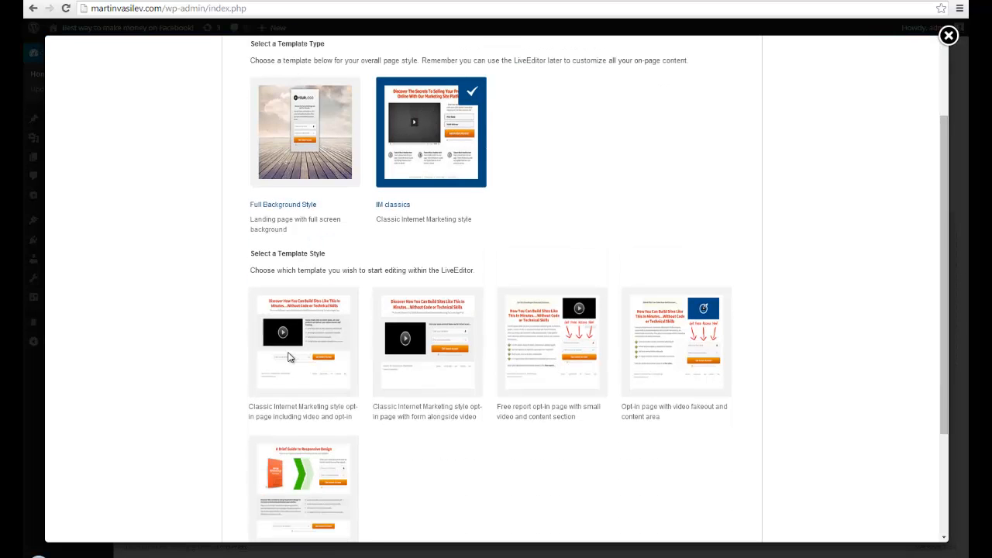
pyautogui.moveTo(324, 351)
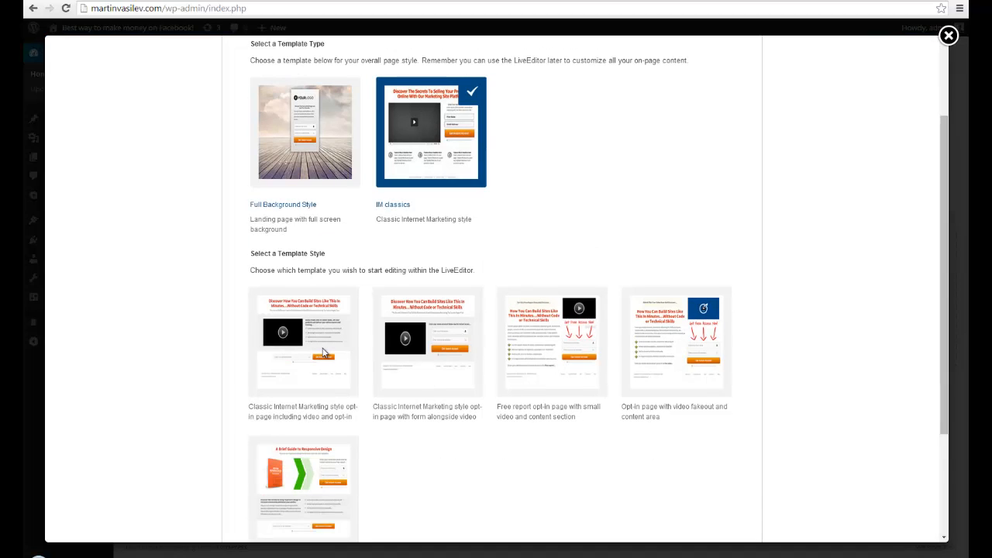
pyautogui.moveTo(345, 365)
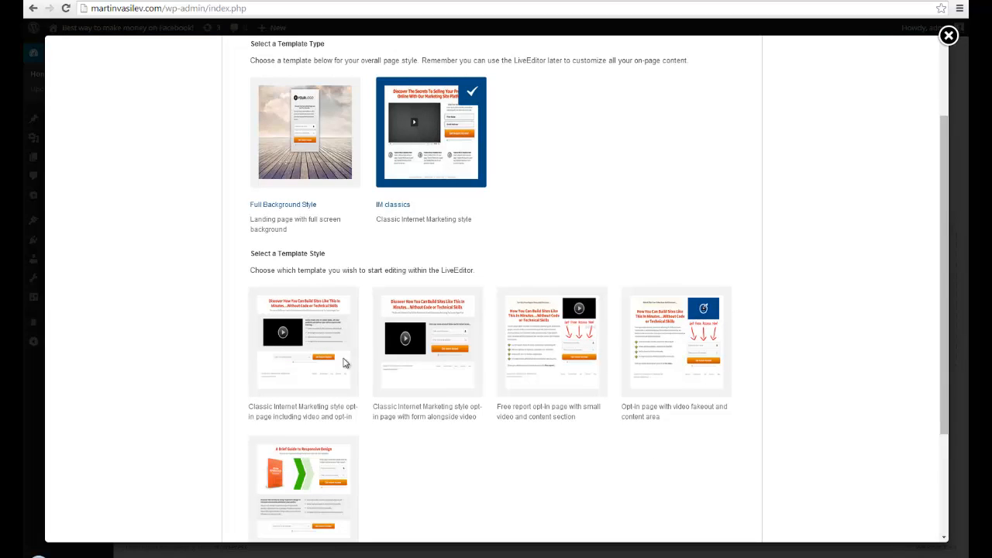
pyautogui.moveTo(553, 350)
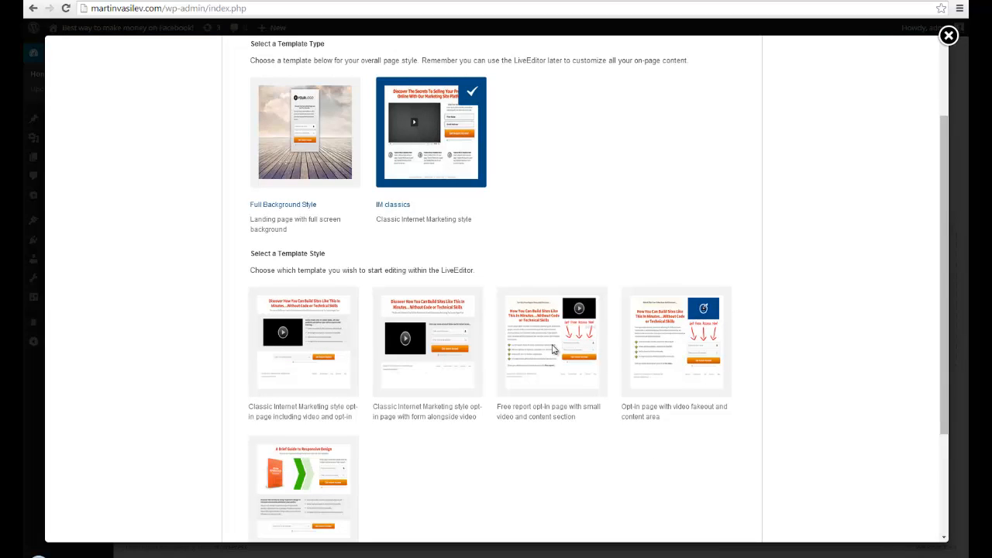
pyautogui.moveTo(685, 351)
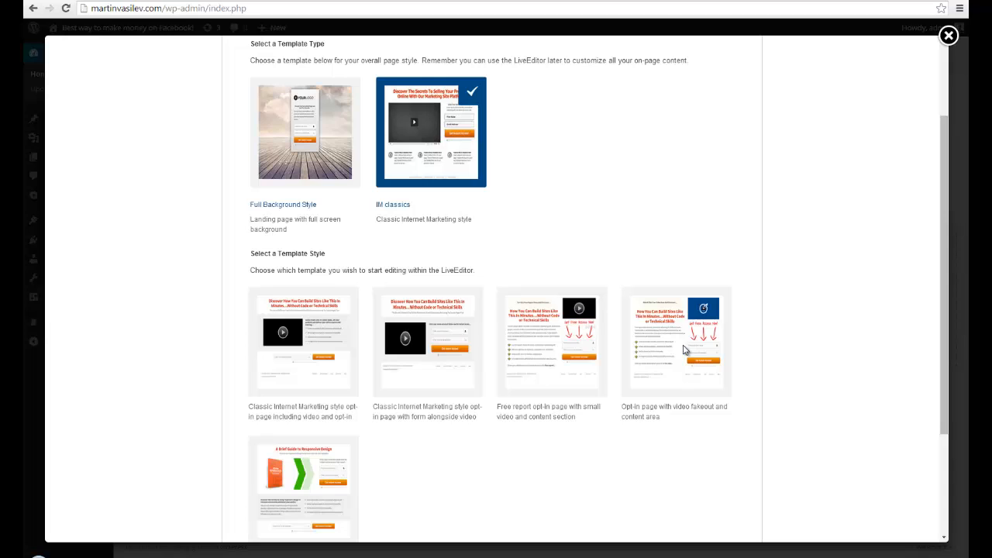
pyautogui.moveTo(382, 338)
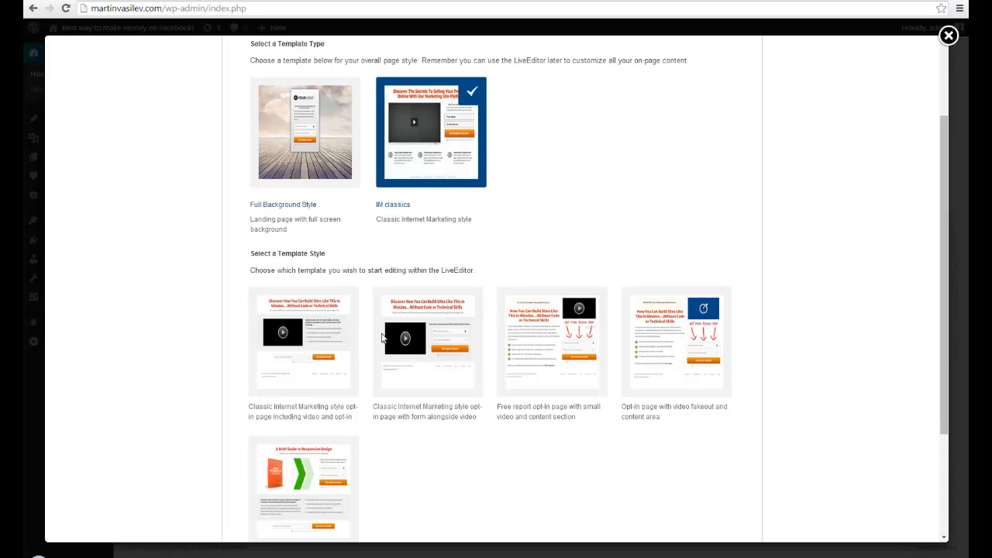
pyautogui.click(426, 341)
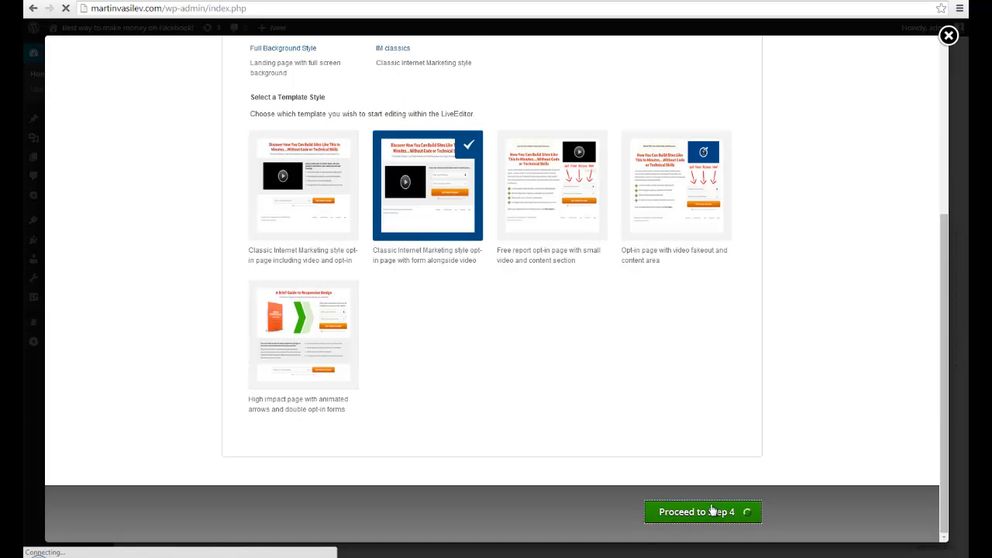
# Step: Switch off header/navigation and footer area, then save settings to launch LiveEditor
pyautogui.click(697, 512)
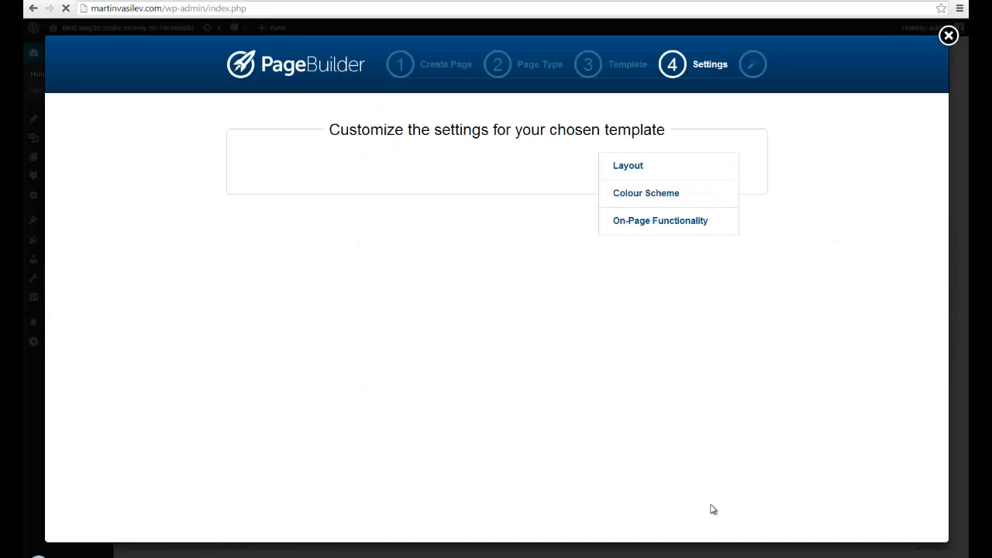
pyautogui.click(628, 165)
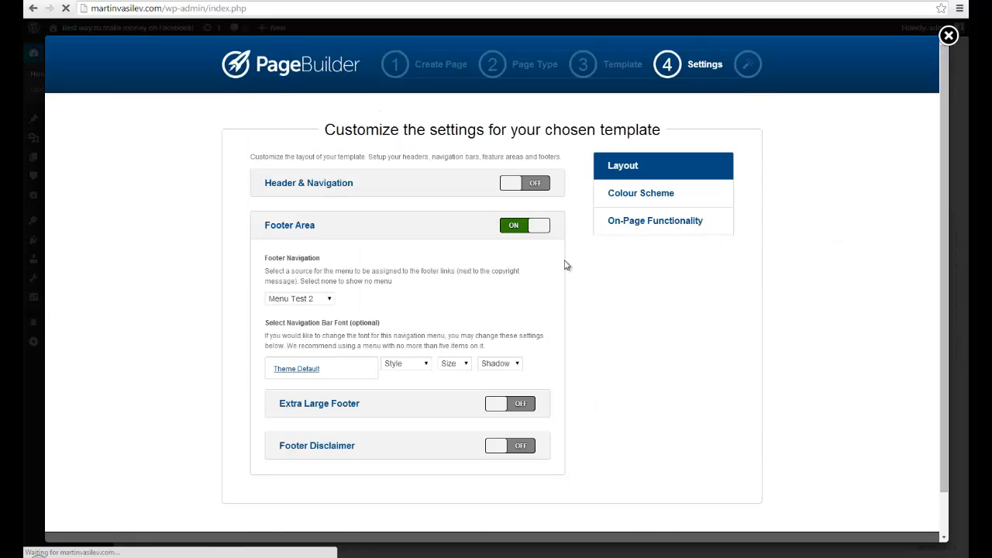
pyautogui.moveTo(448, 196)
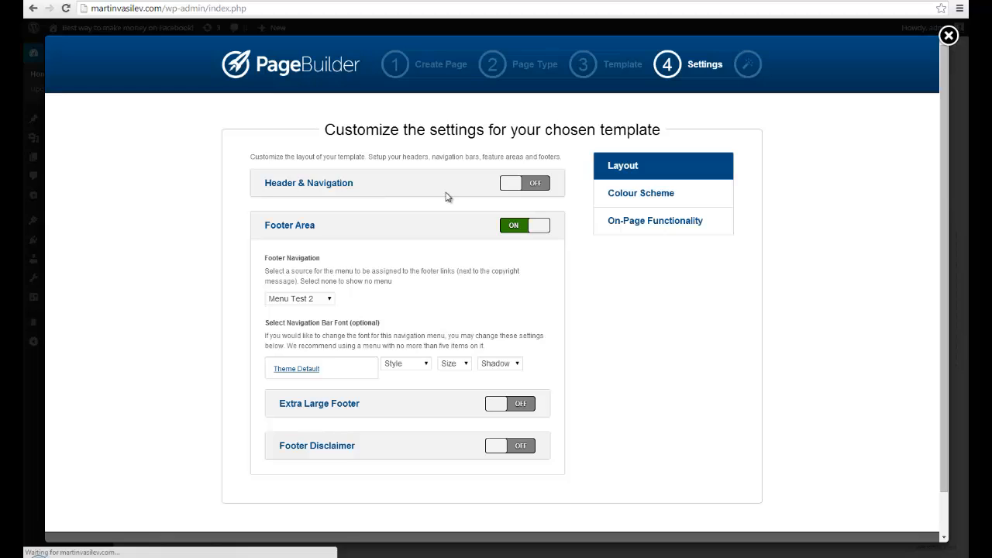
pyautogui.moveTo(459, 223)
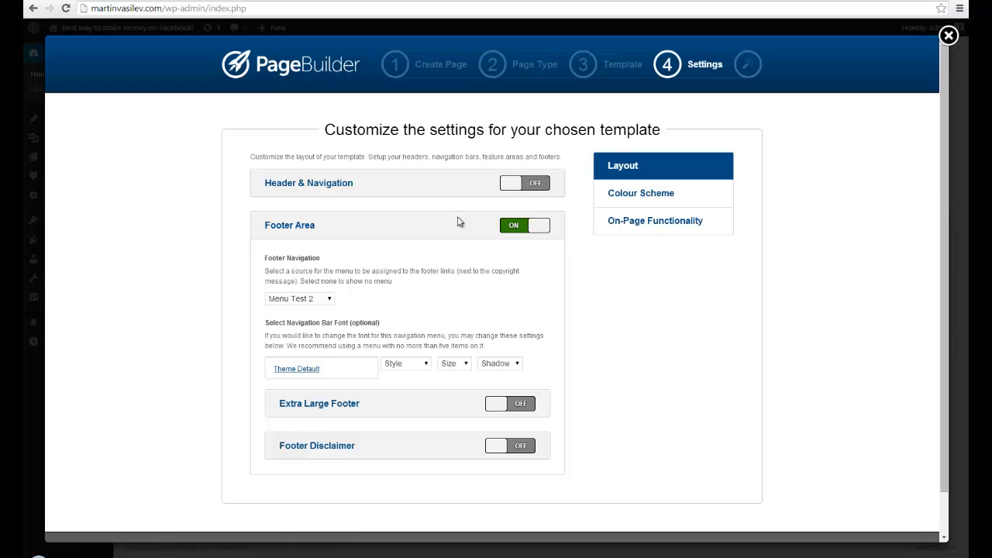
pyautogui.click(524, 225)
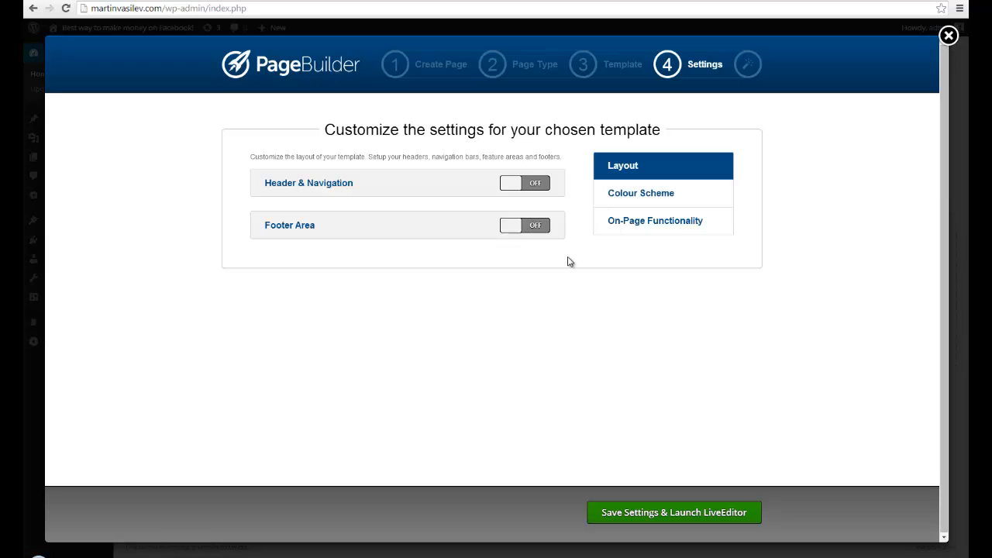
pyautogui.moveTo(738, 500)
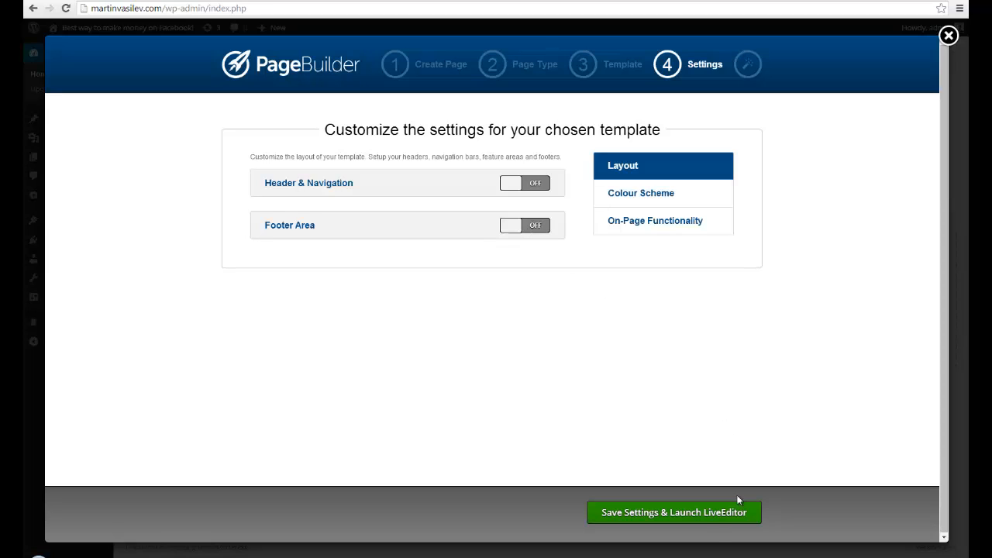
pyautogui.click(674, 513)
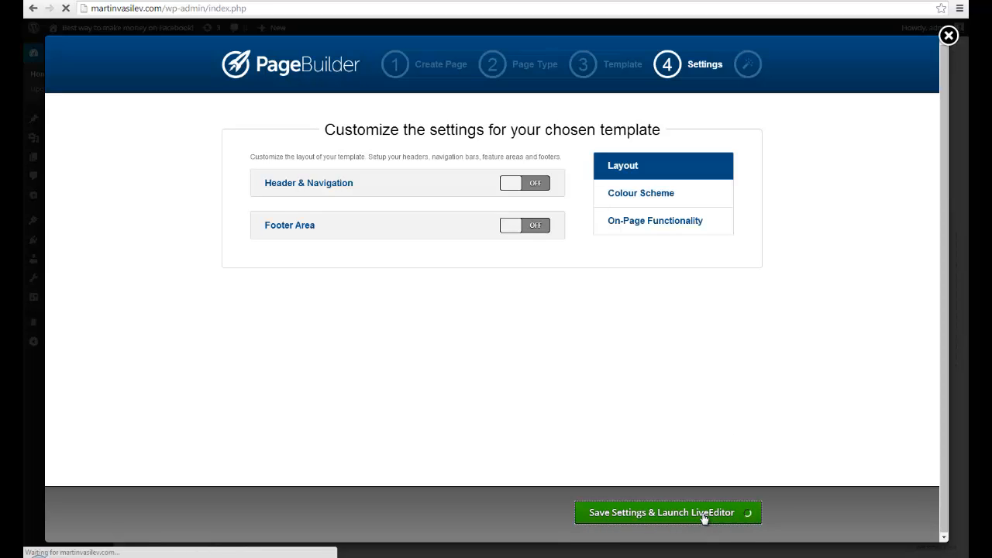
# Step: Launch LiveEditor to load the howtogetrich opt-in page
pyautogui.click(667, 512)
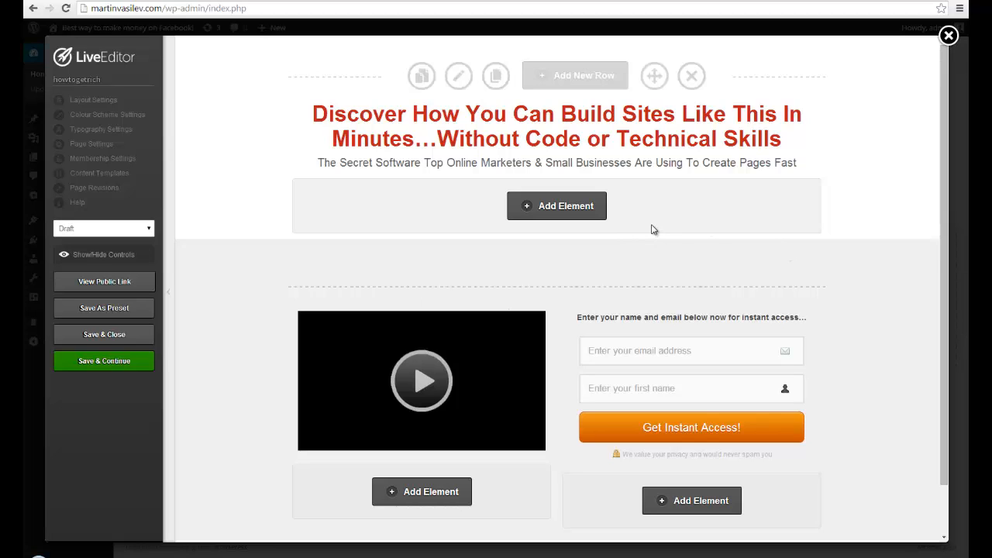
pyautogui.moveTo(696, 179)
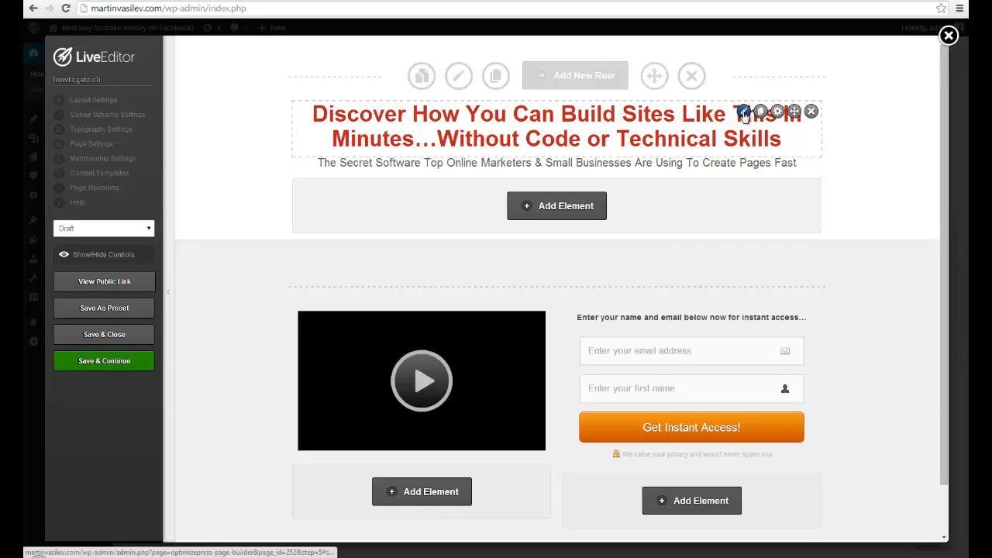
# Step: Replace the headline text after 'Can' with 'MAKE 1K COMMISSIONS WHILE YOU SLEEP!' and update
pyautogui.click(744, 112)
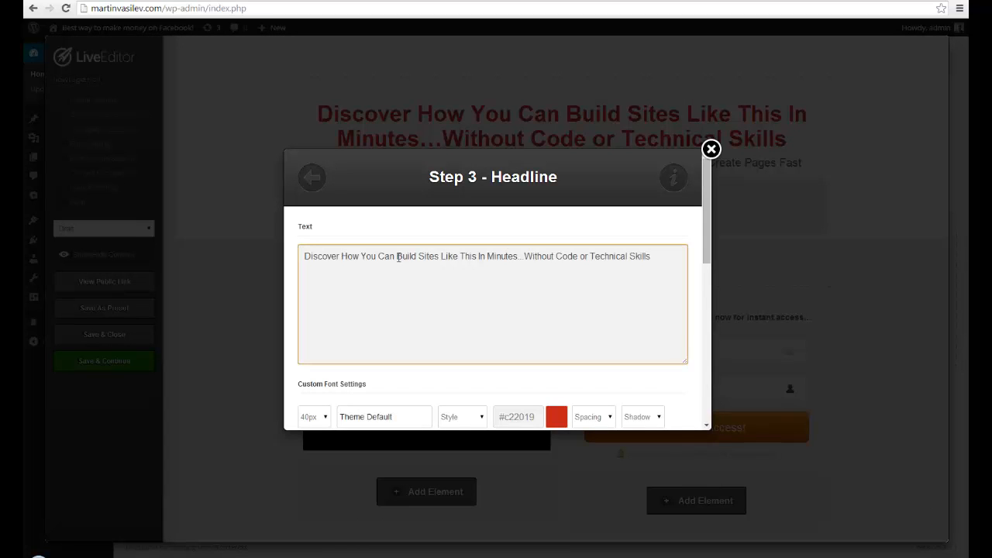
pyautogui.moveTo(395, 256); pyautogui.dragTo(651, 256)
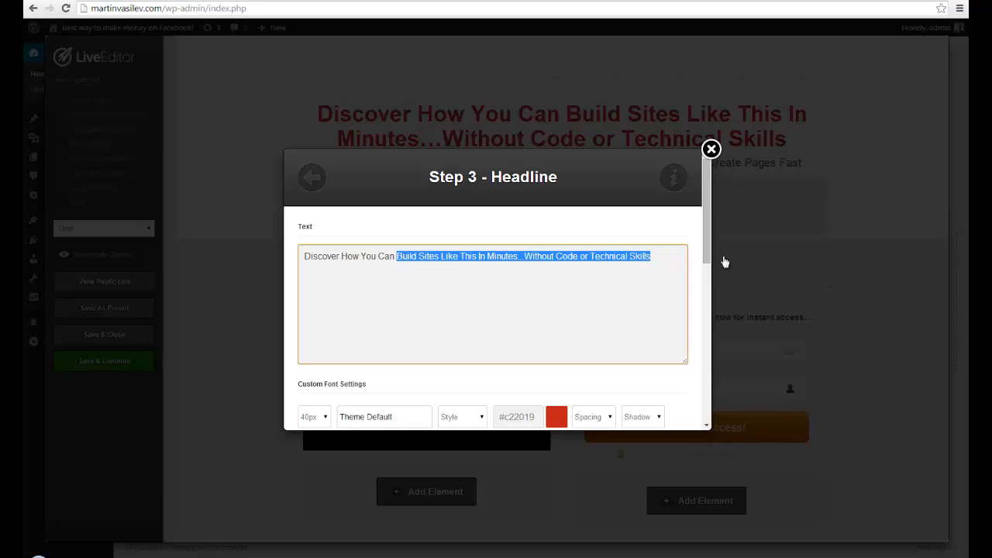
pyautogui.write('Ma')
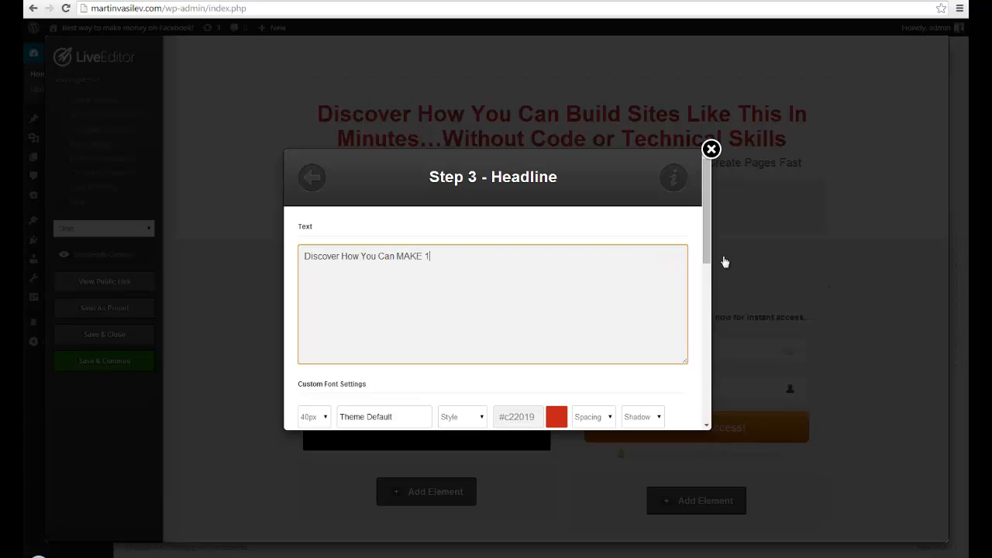
pyautogui.write('K COMMISS')
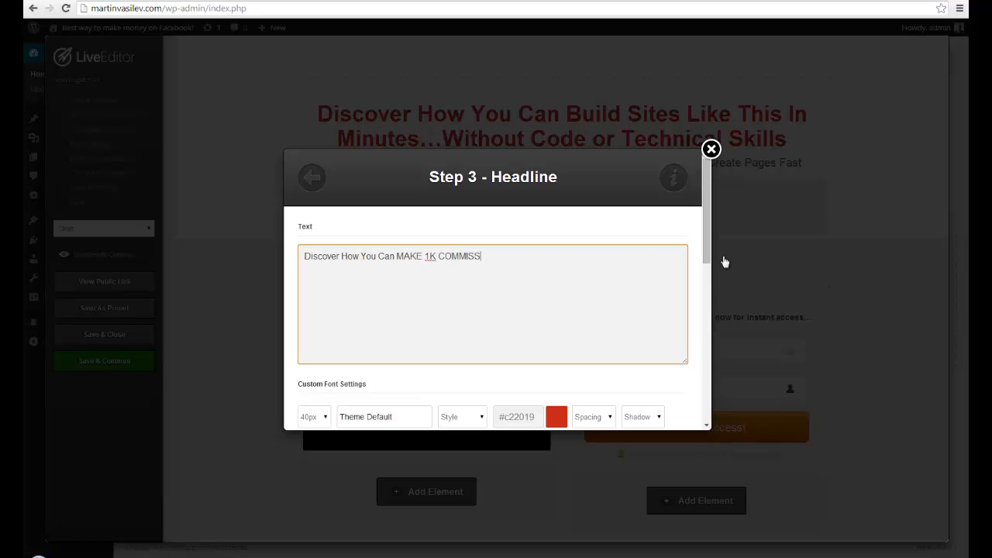
pyautogui.write('IONS WHILE YOU SLEE')
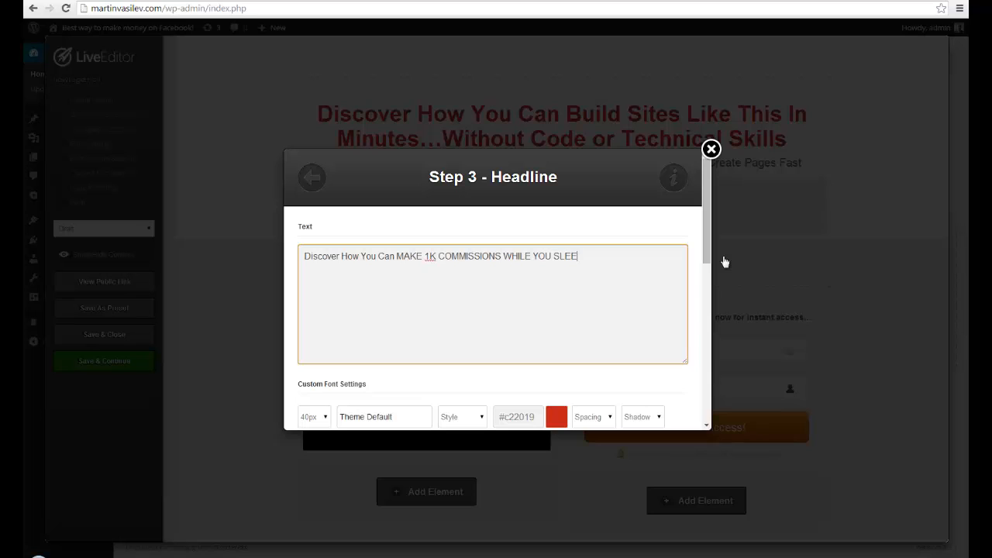
pyautogui.write('P!')
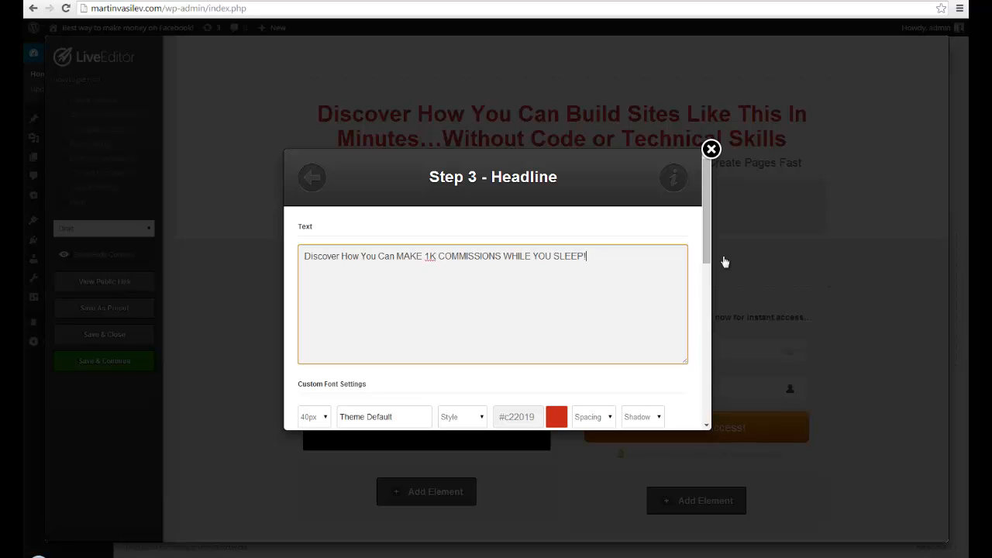
pyautogui.moveTo(560, 372)
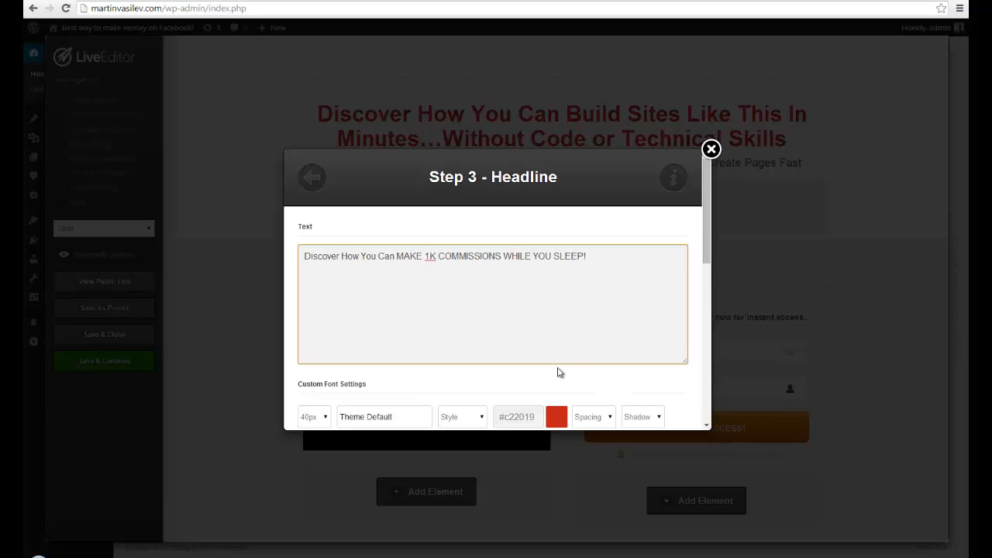
pyautogui.scroll(-3)
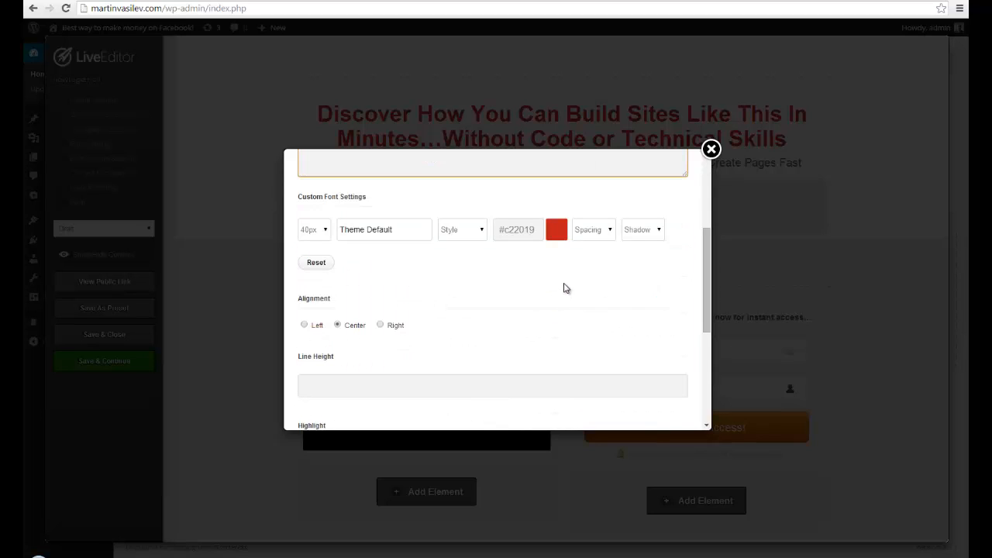
pyautogui.scroll(-3)
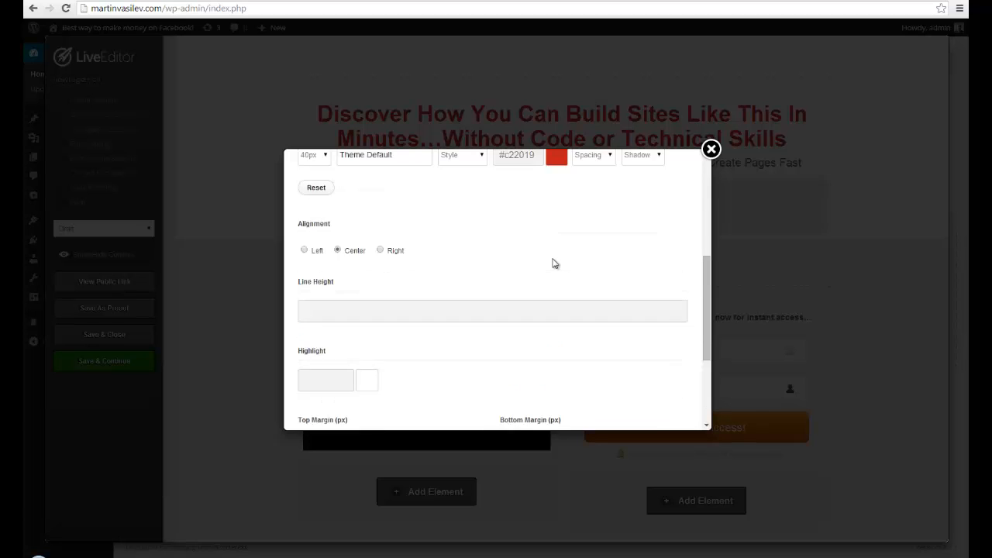
pyautogui.click(710, 149)
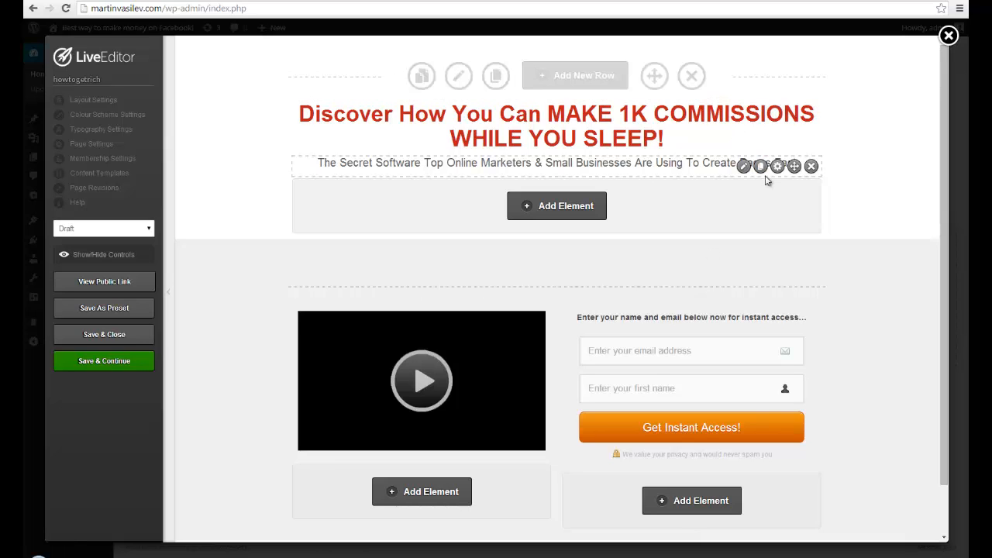
pyautogui.moveTo(569, 174)
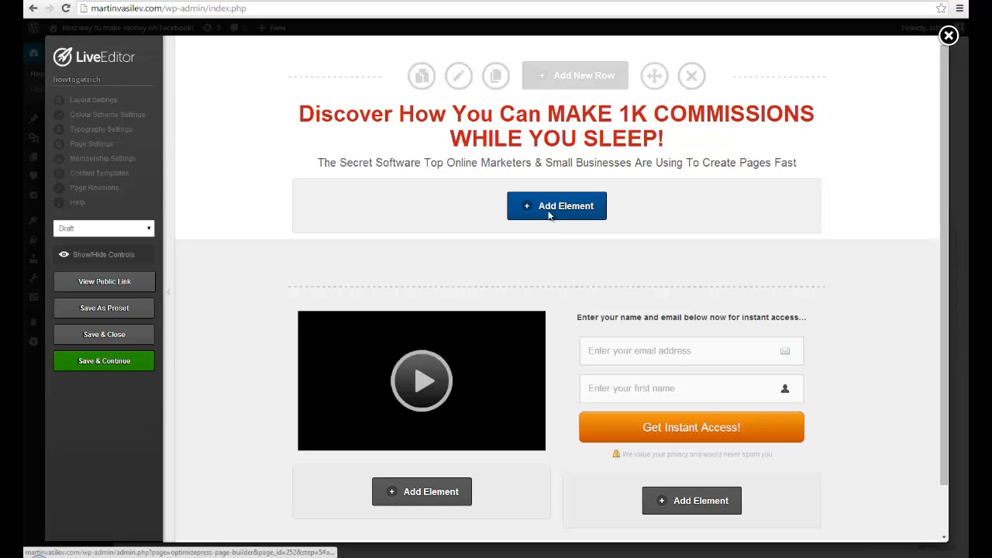
# Step: Insert a curved arrow image element below the subheadline
pyautogui.click(556, 205)
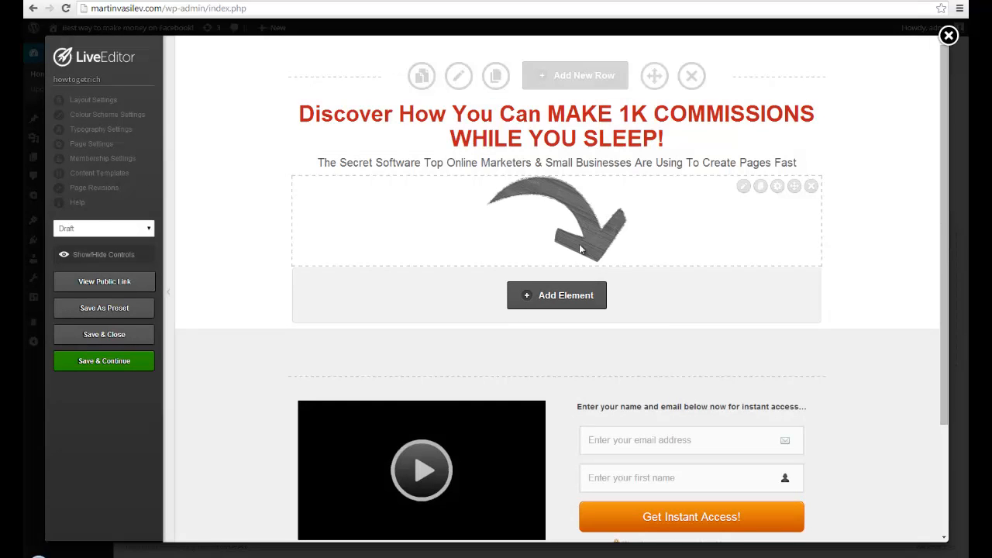
pyautogui.moveTo(613, 194)
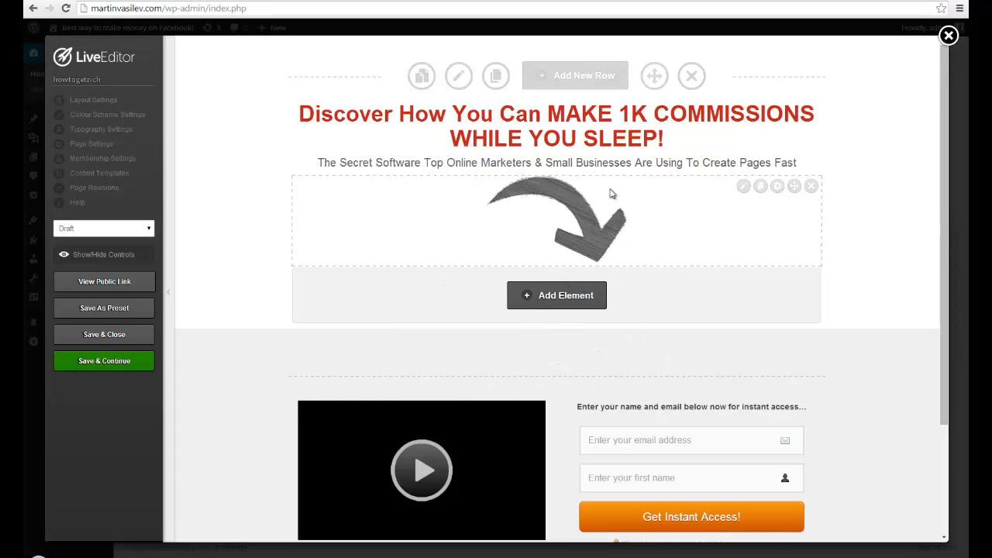
pyautogui.moveTo(778, 197)
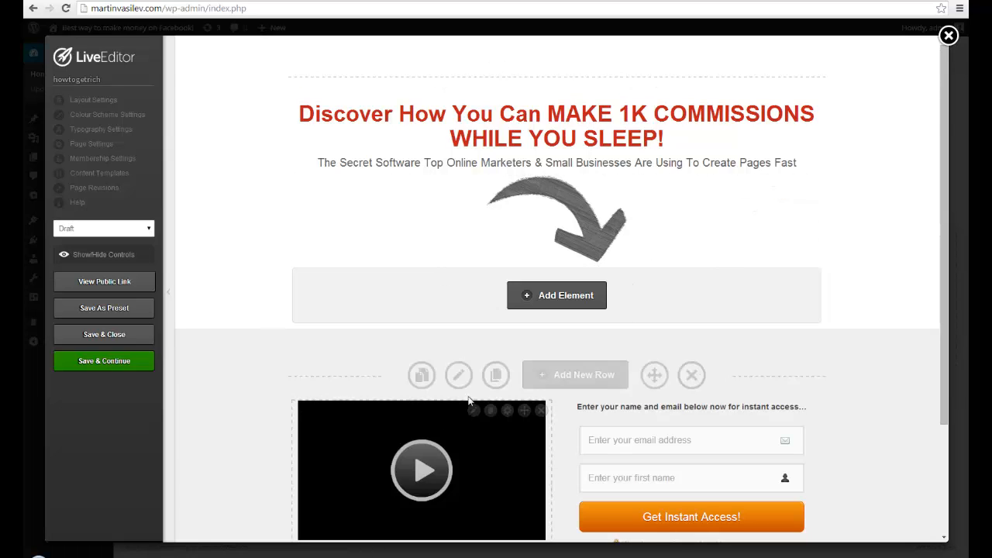
# Step: Scroll down the page to the video element
pyautogui.scroll(-3)
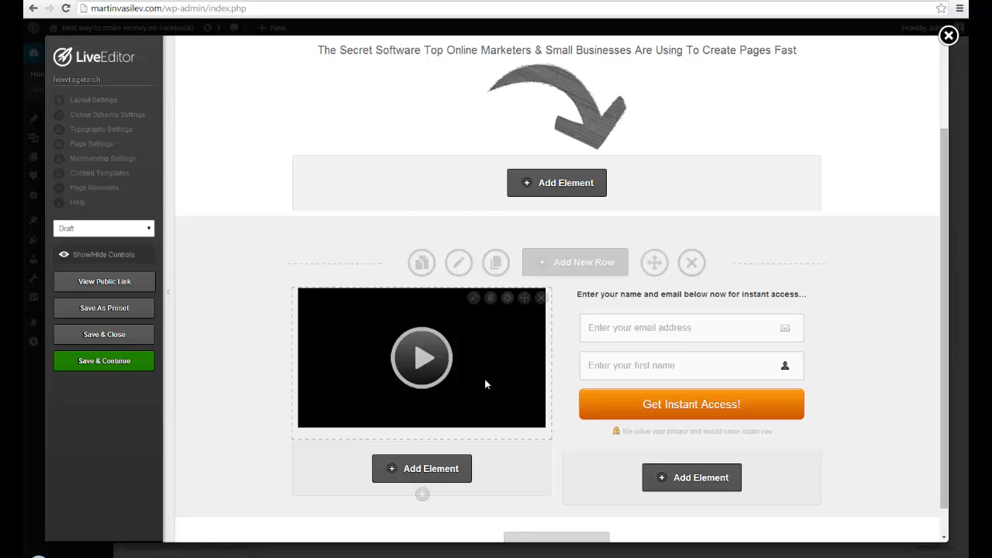
pyautogui.moveTo(497, 340)
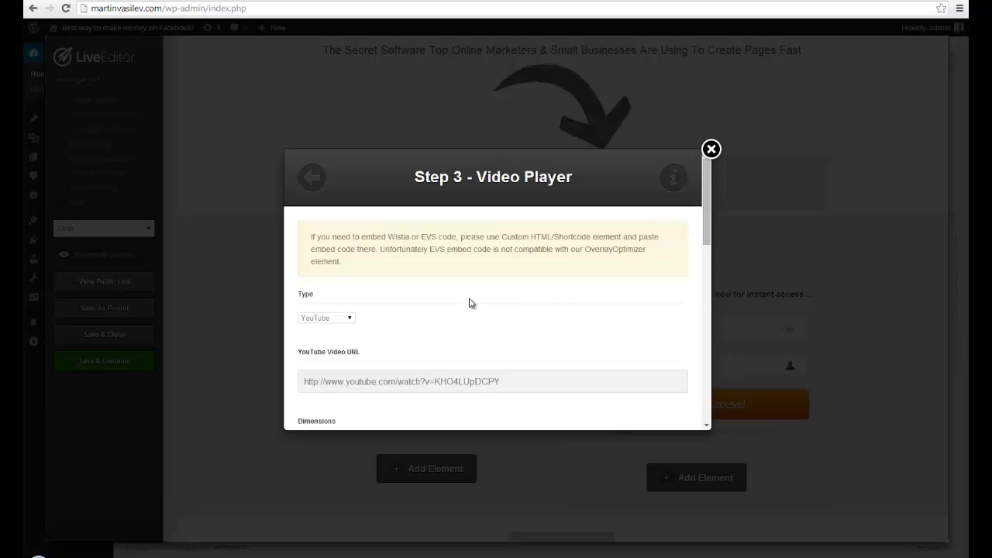
pyautogui.moveTo(448, 303)
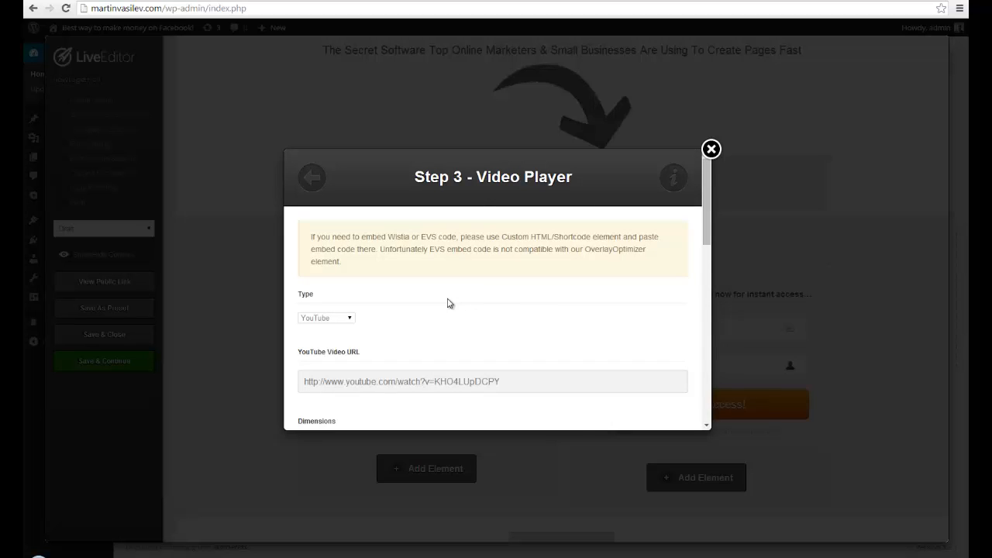
# Step: Keep YouTube as the video type and enter the new YouTube video URL
pyautogui.click(326, 317)
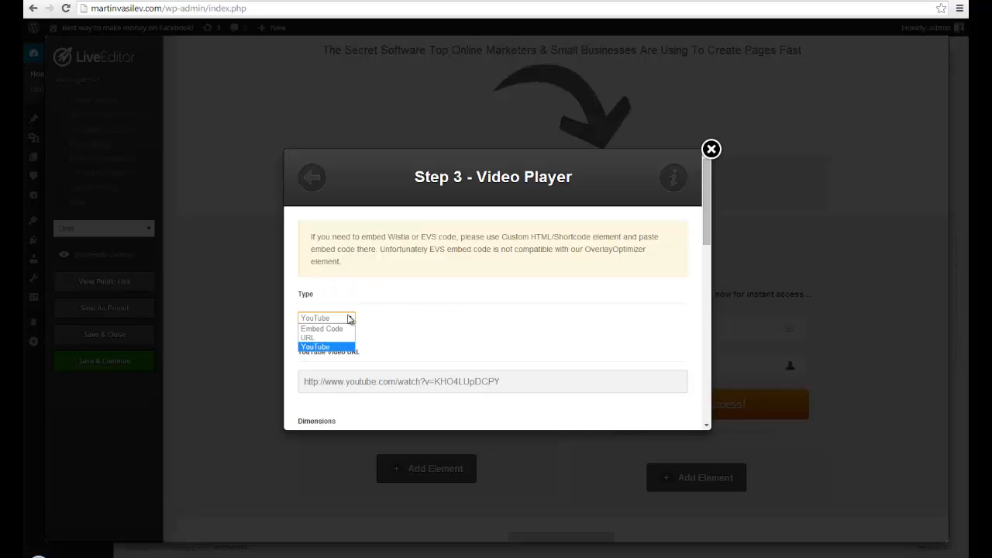
pyautogui.moveTo(345, 337)
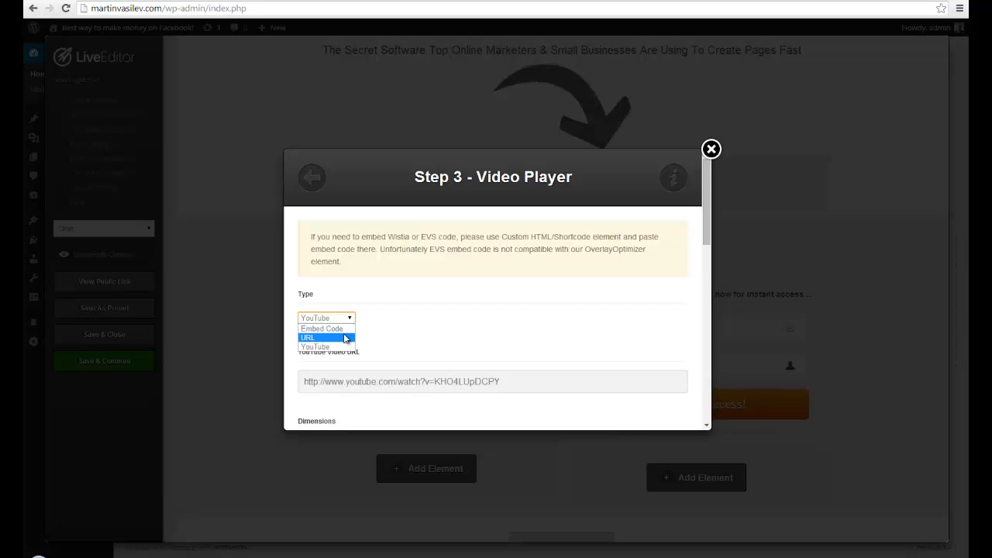
pyautogui.click(315, 347)
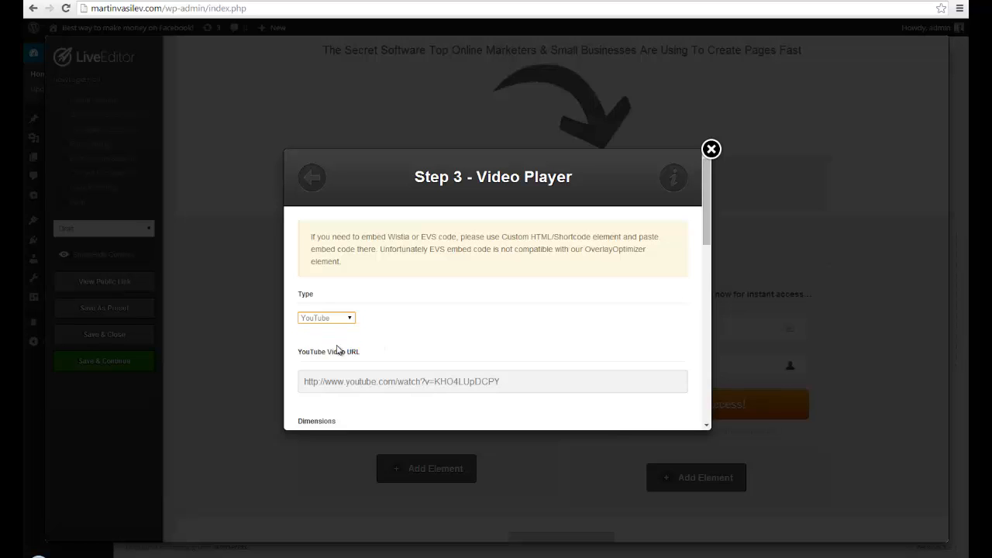
pyautogui.moveTo(419, 336)
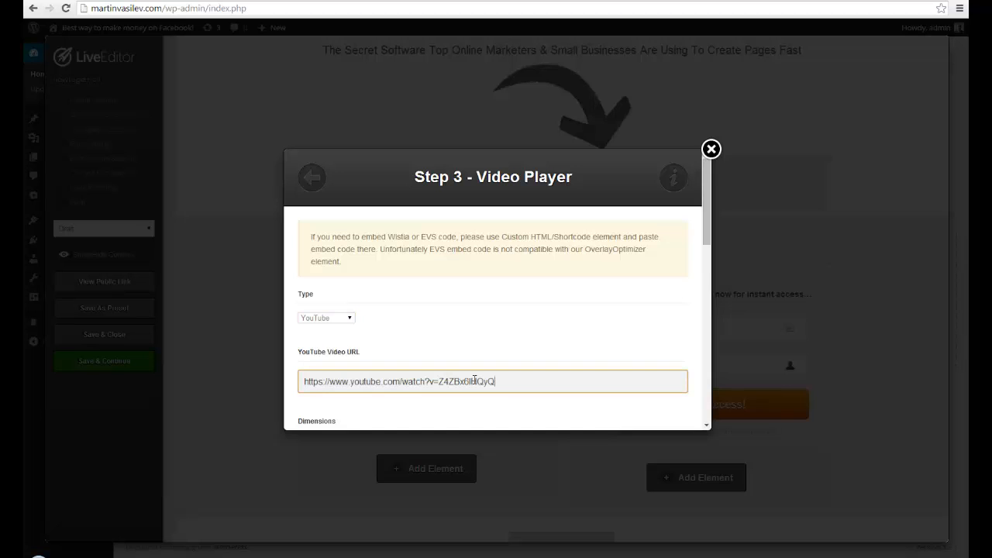
pyautogui.scroll(-3)
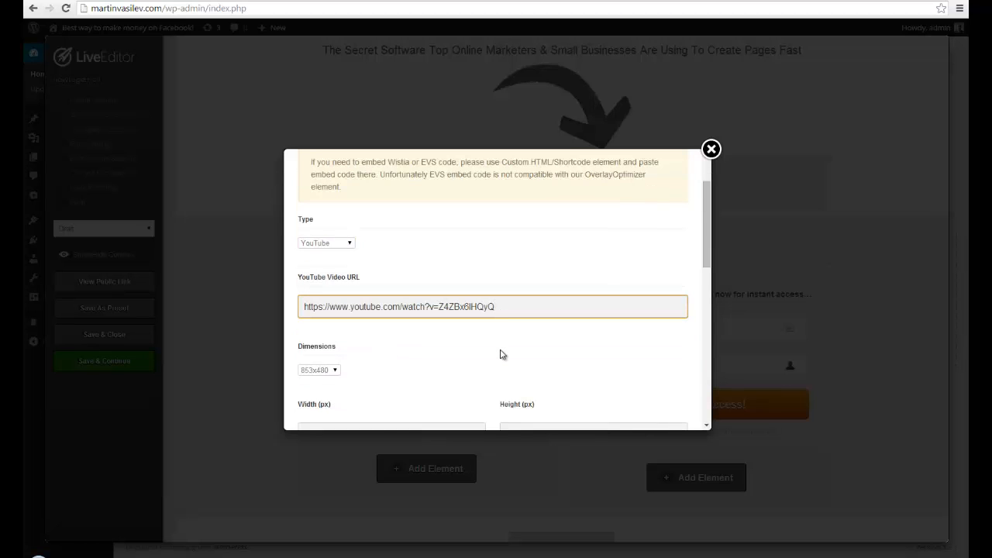
# Step: Set the video size to the 640x360 preset
pyautogui.scroll(-3)
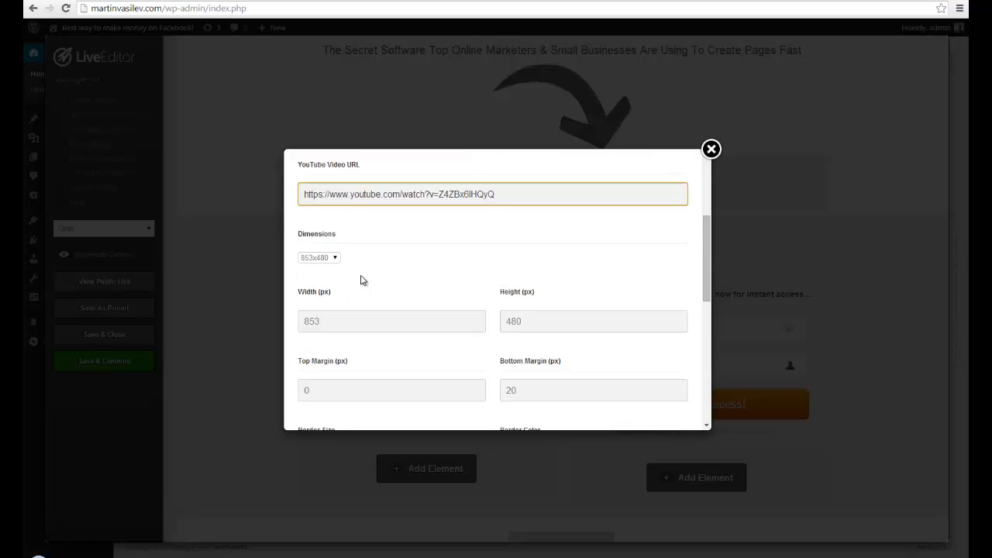
pyautogui.click(319, 257)
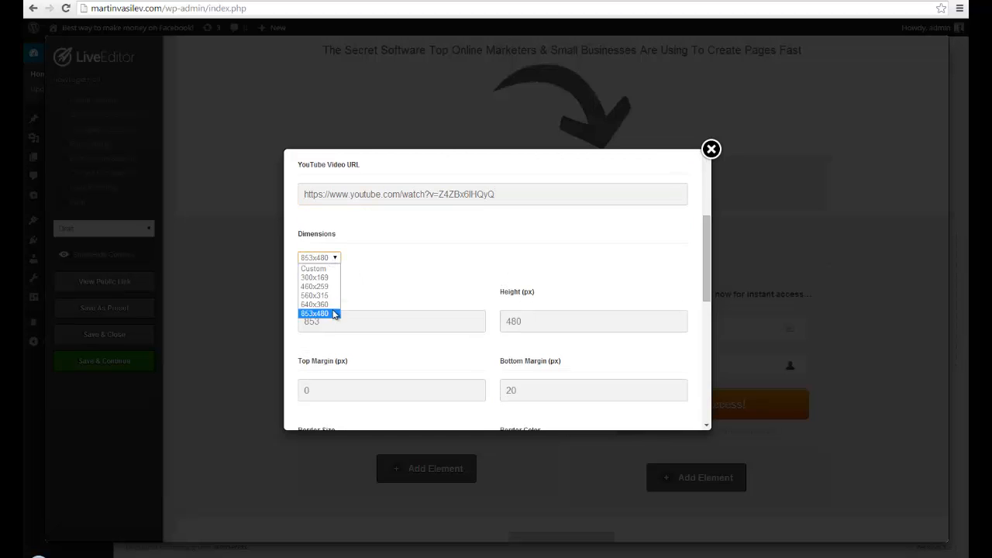
pyautogui.click(314, 305)
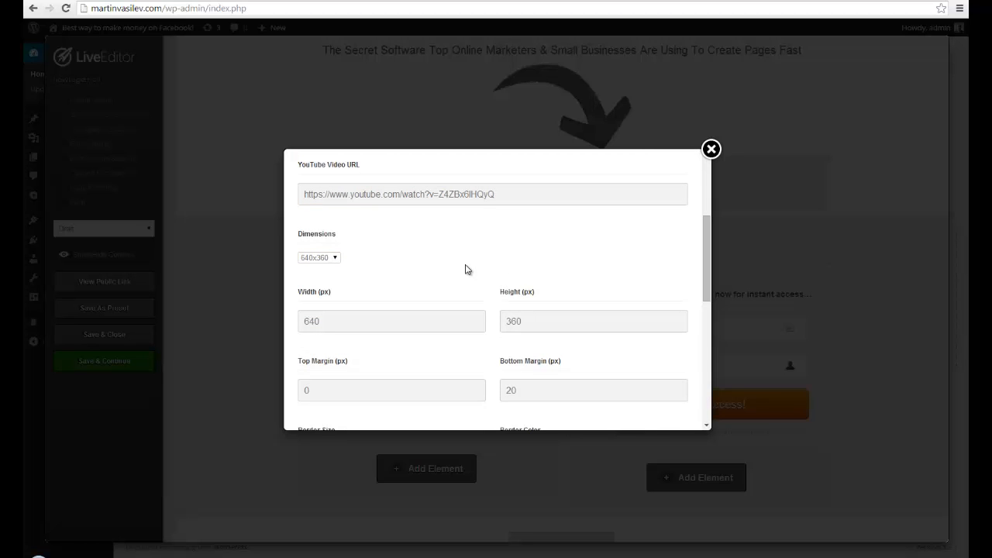
# Step: Enable auto play, hidden controls and title bar, then apply the video settings
pyautogui.scroll(-3)
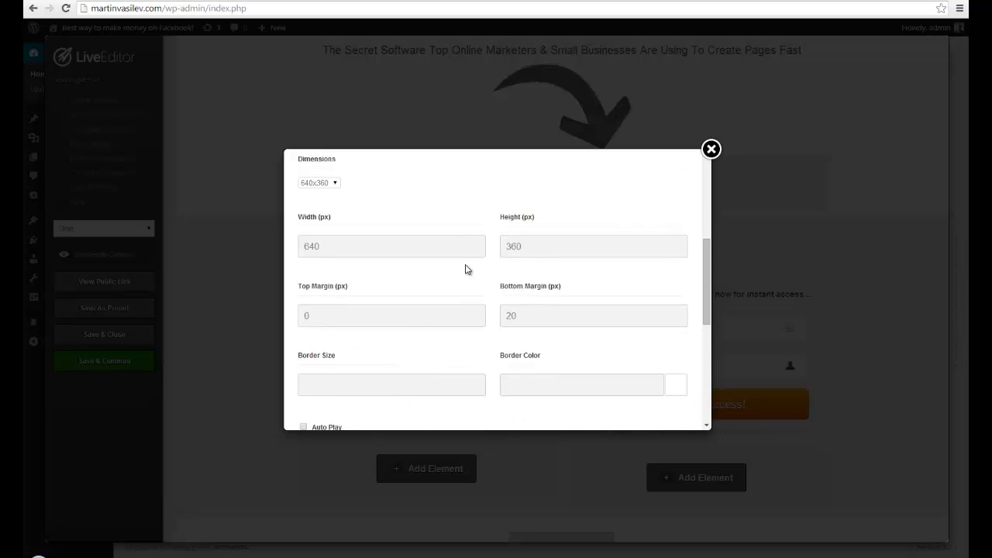
pyautogui.scroll(-3)
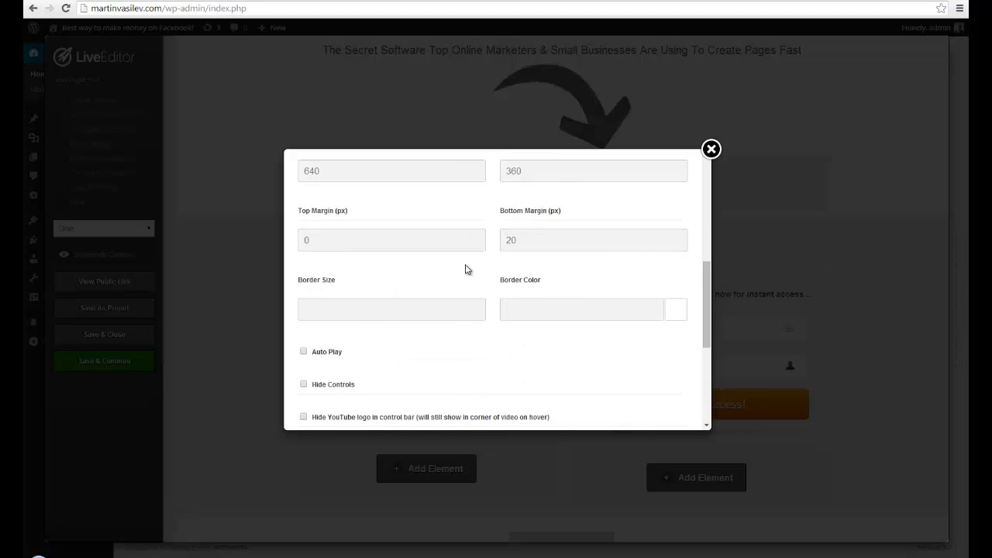
pyautogui.scroll(-3)
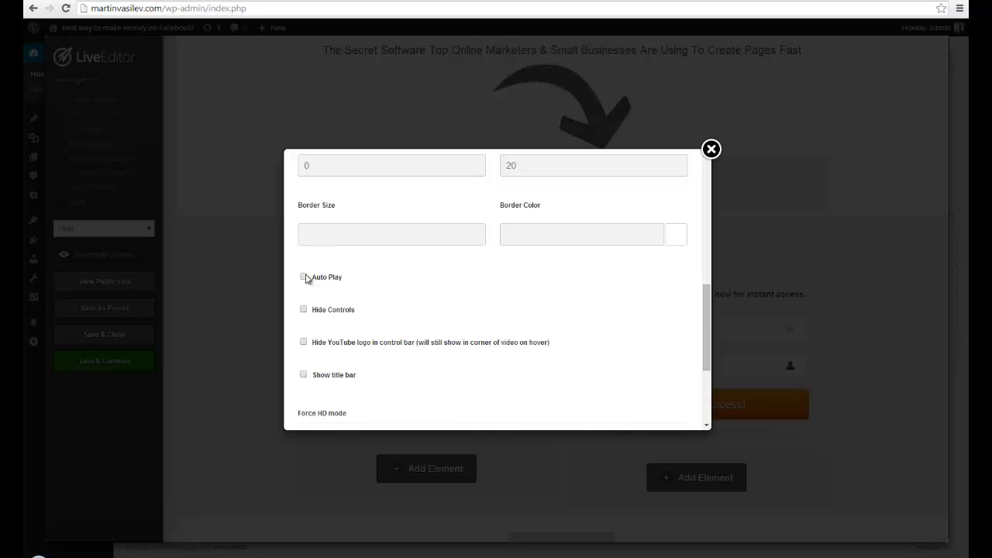
pyautogui.click(304, 277)
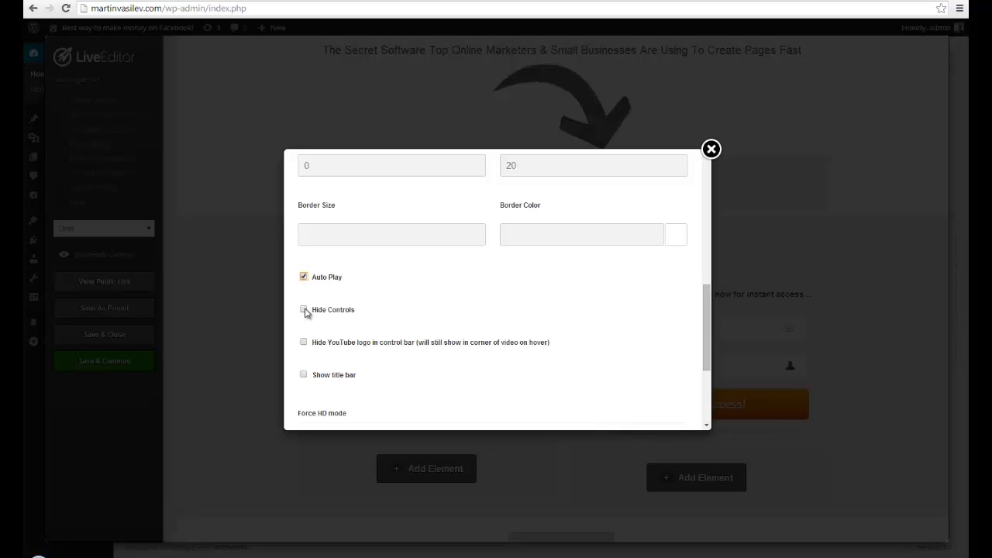
pyautogui.click(304, 310)
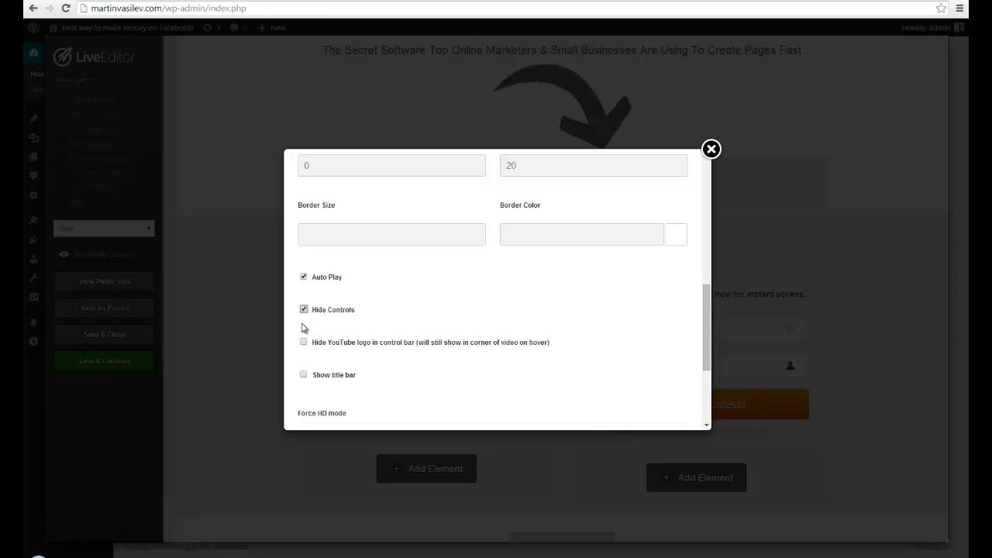
pyautogui.scroll(-3)
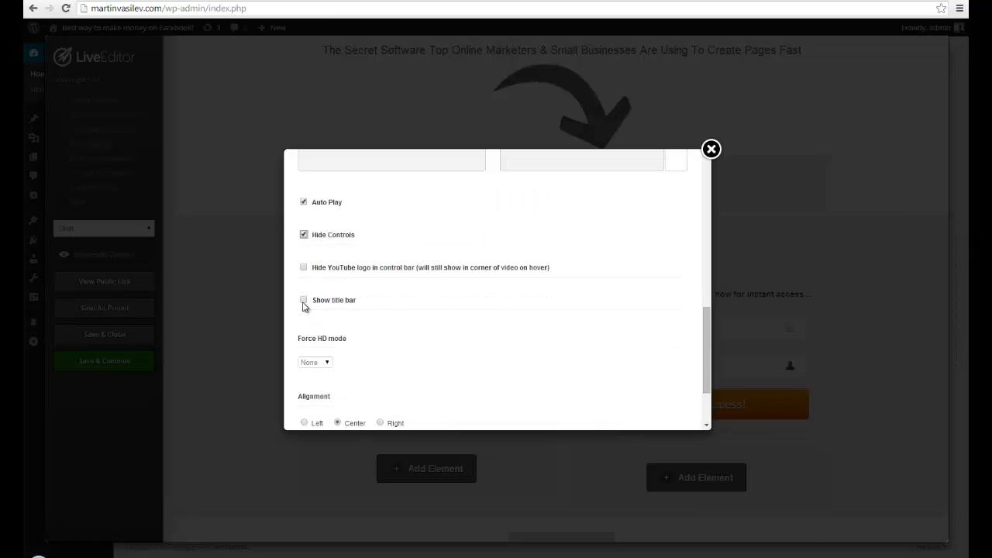
pyautogui.click(303, 300)
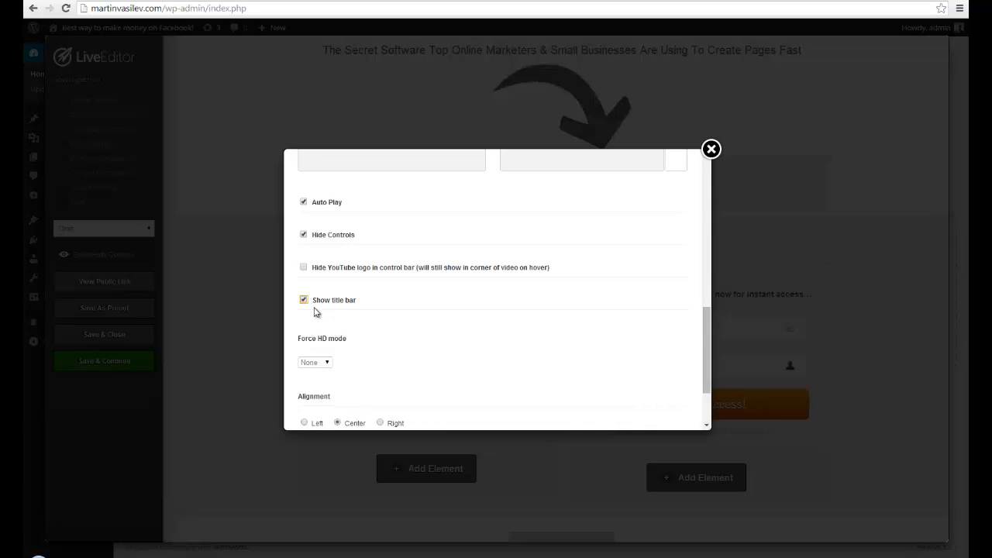
pyautogui.click(711, 149)
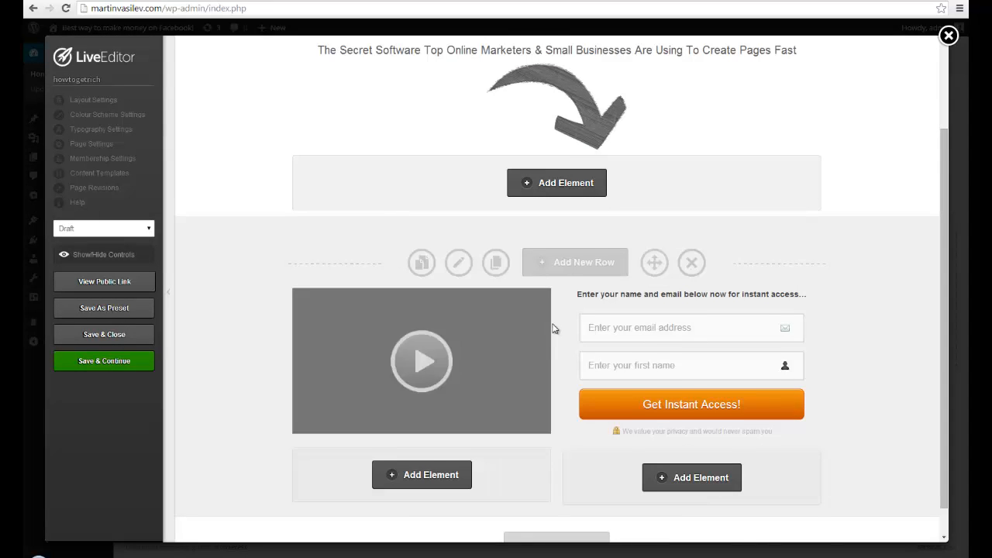
# Step: Open the Optin Box settings for the opt-in form beside the video
pyautogui.scroll(-3)
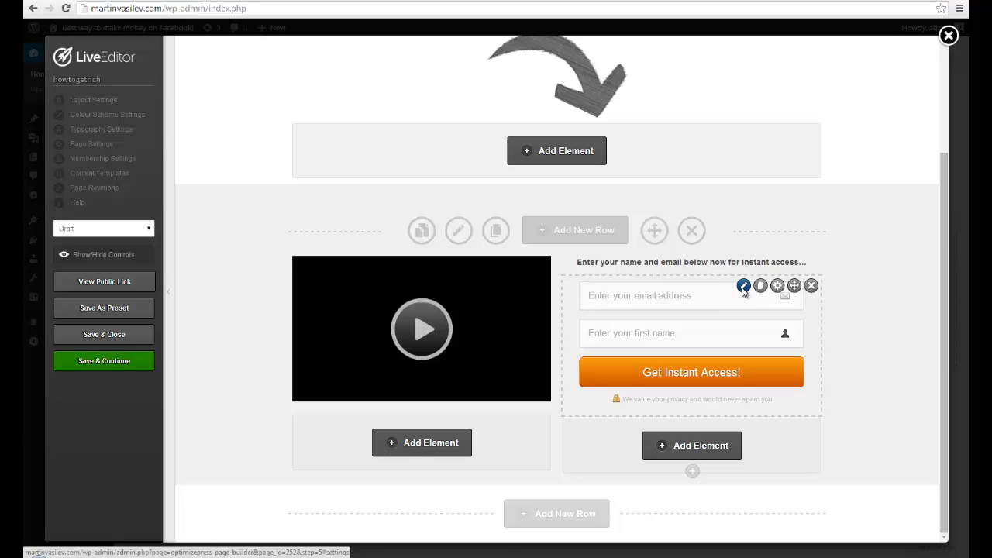
pyautogui.click(744, 286)
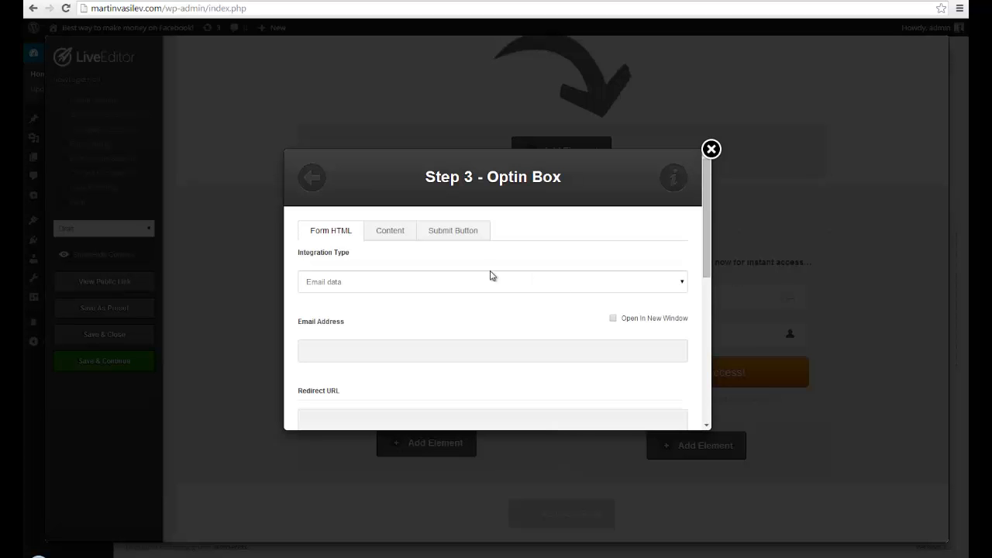
# Step: Set the opt-in integration type to GetResponse and choose the martinsecrets list
pyautogui.click(453, 231)
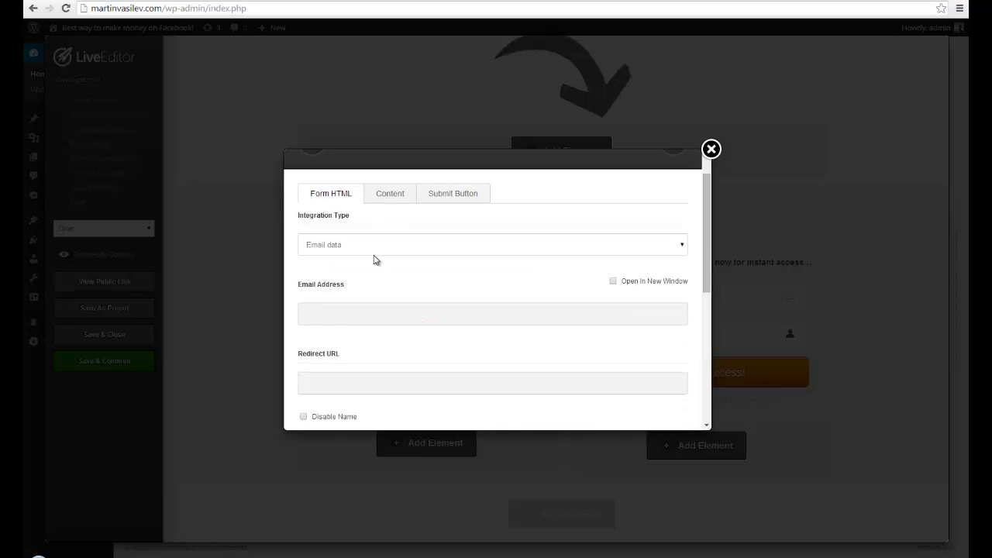
pyautogui.click(492, 244)
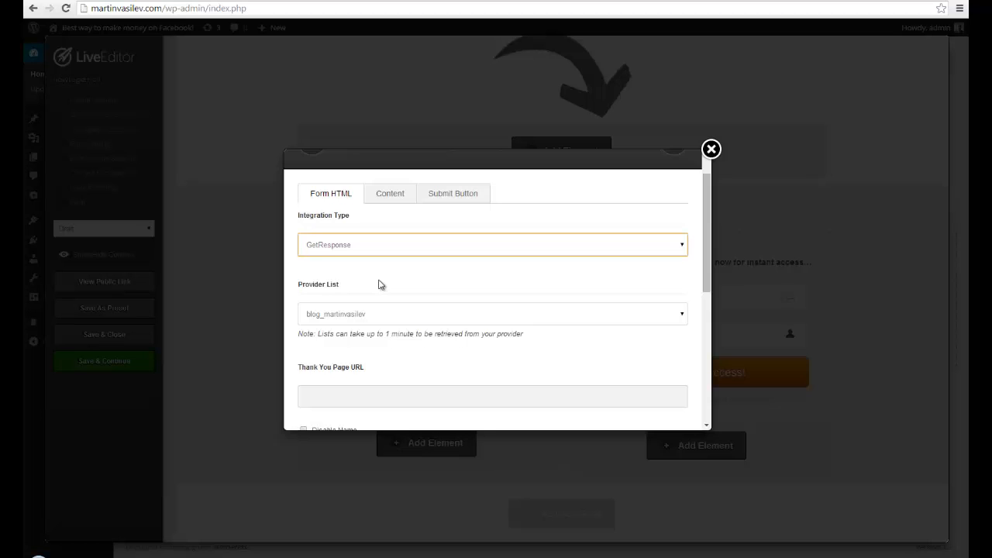
pyautogui.scroll(-3)
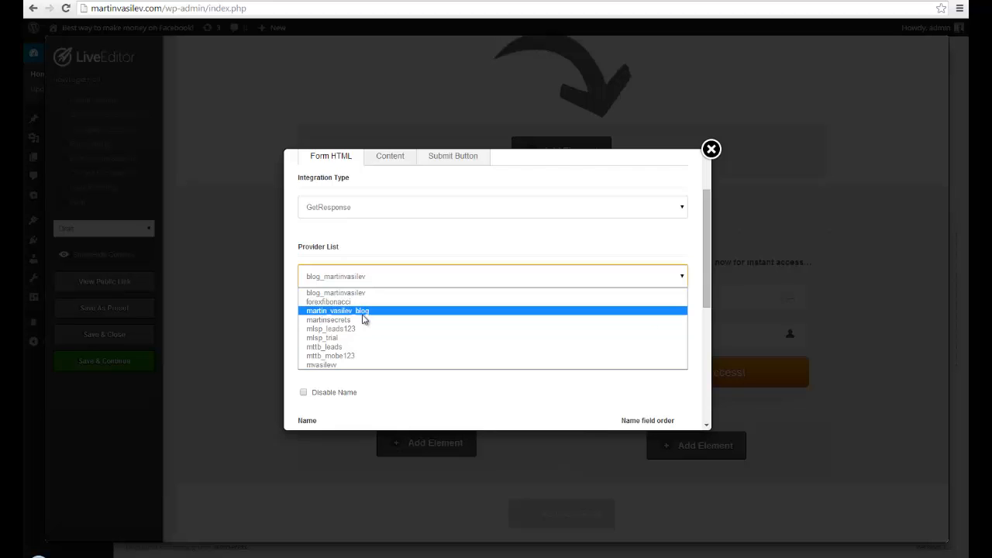
pyautogui.click(328, 319)
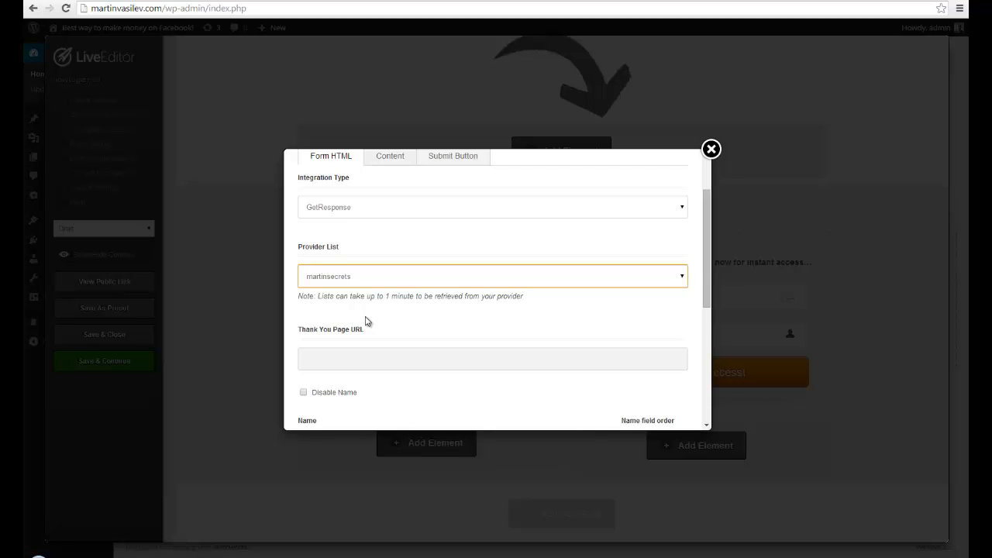
pyautogui.scroll(-3)
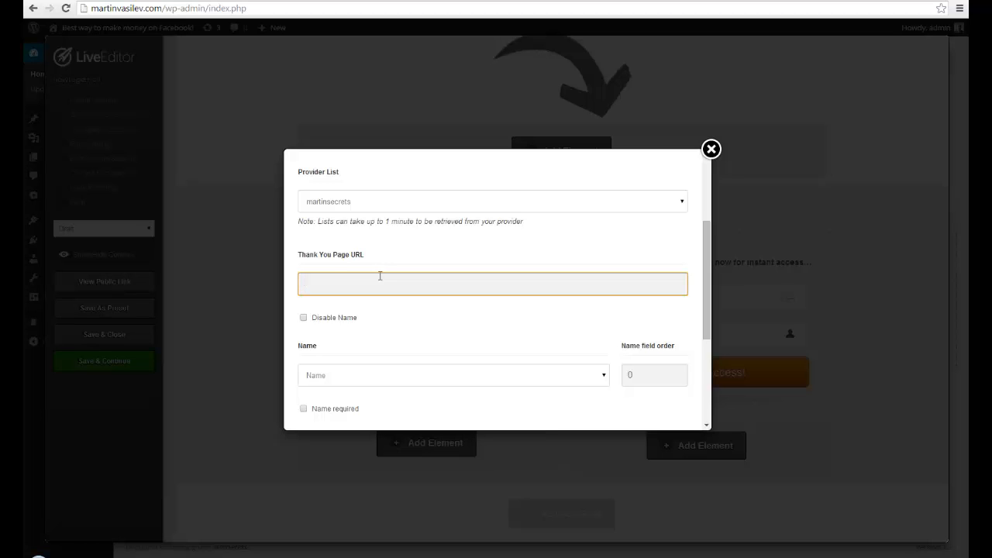
pyautogui.moveTo(408, 289)
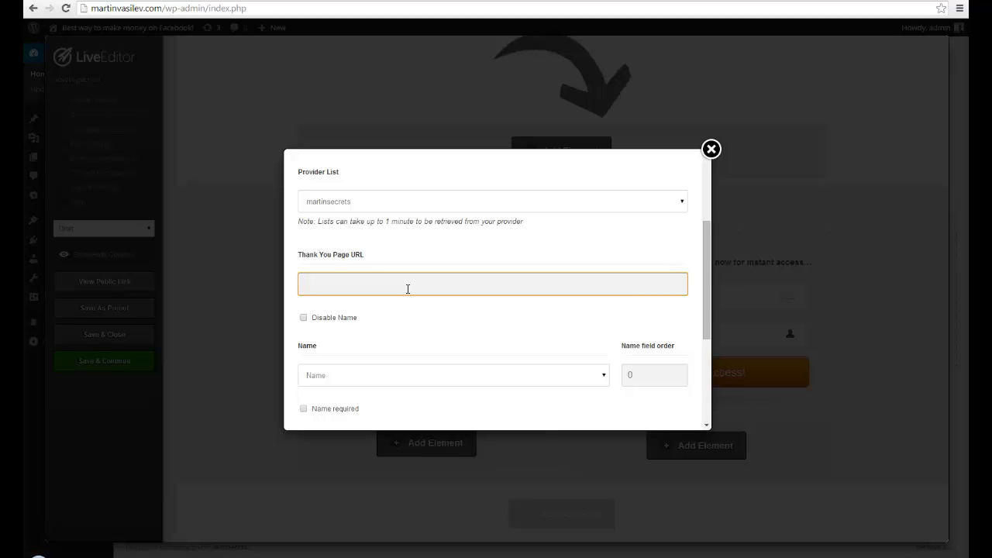
# Step: Save the GetResponse Optin Box settings and close the dialog
pyautogui.scroll(-3)
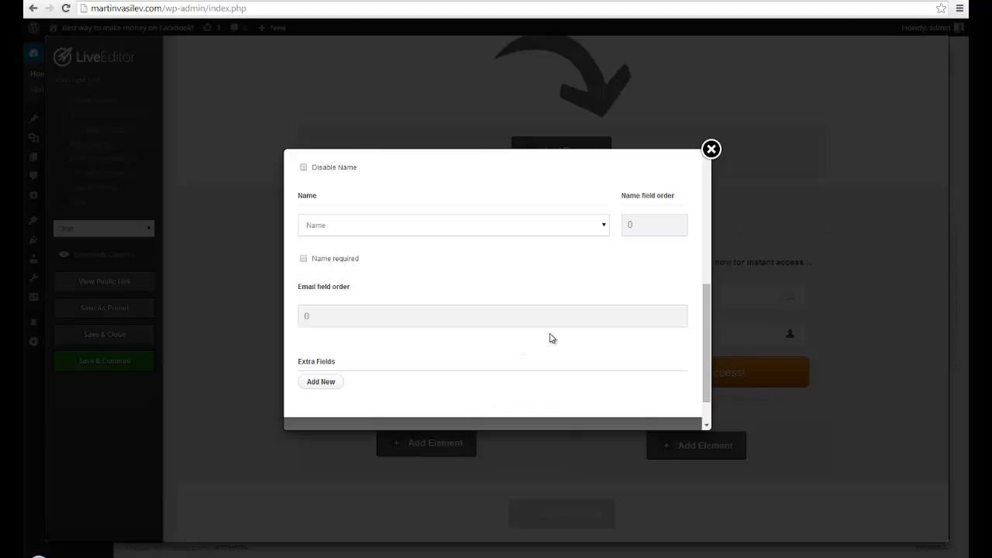
pyautogui.click(710, 148)
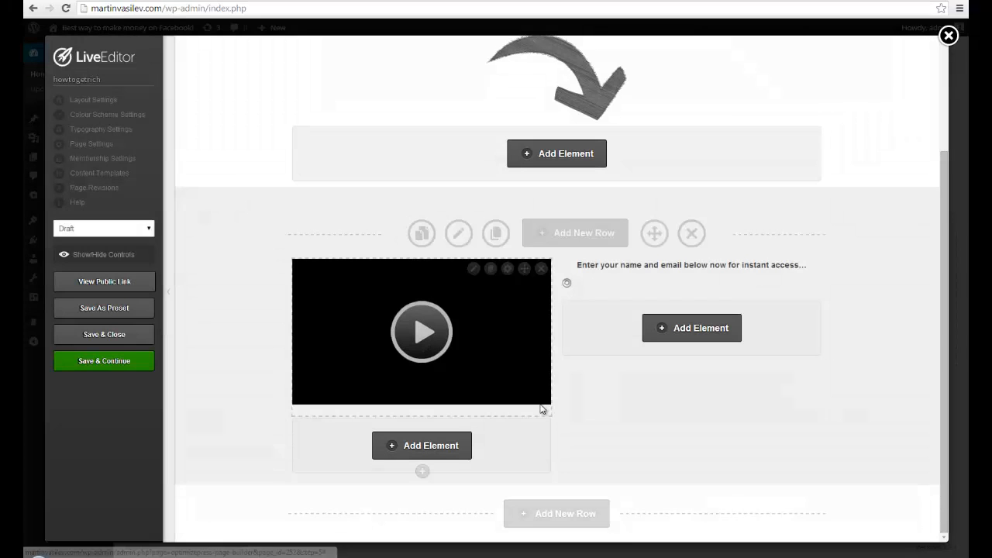
# Step: Change the page status from Draft to Publish, then save and close the LiveEditor
pyautogui.click(691, 327)
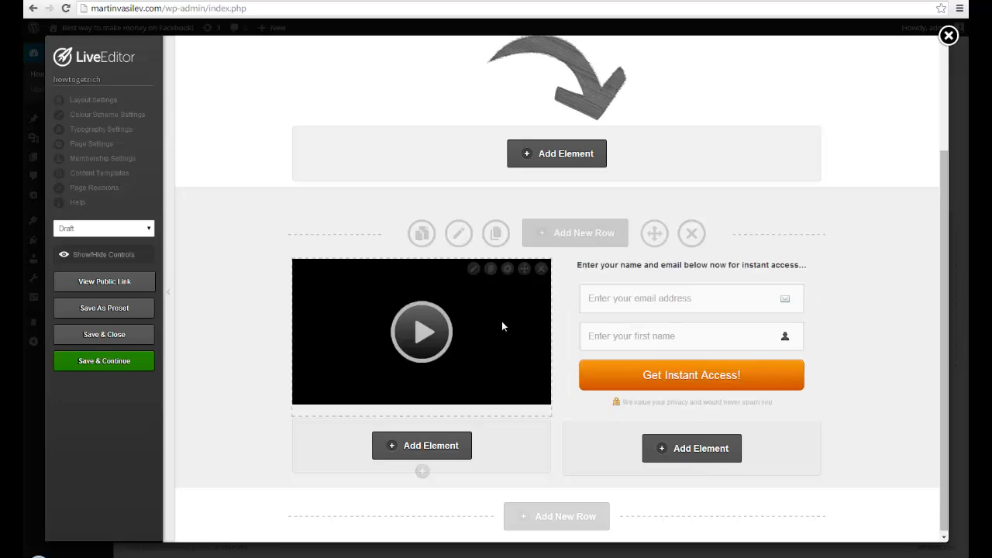
pyautogui.click(103, 228)
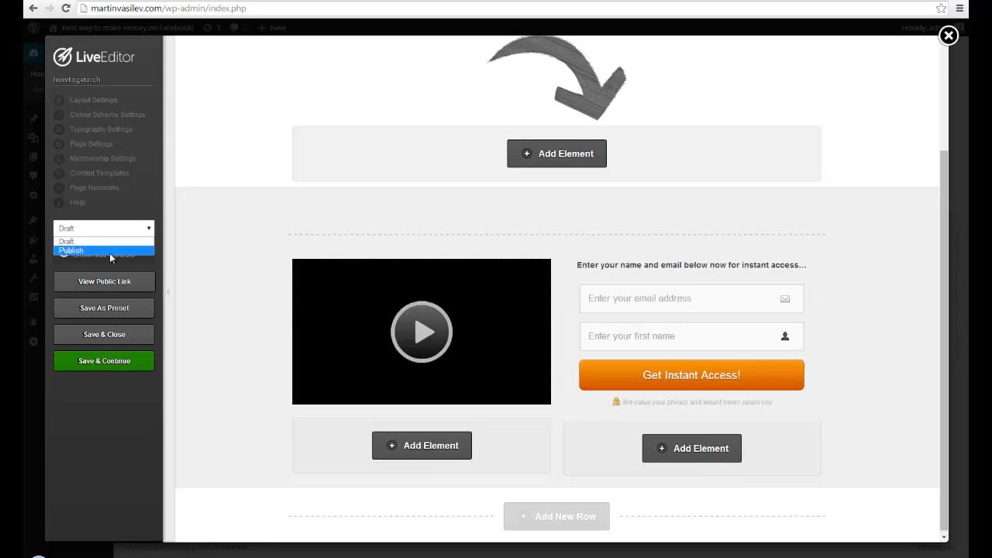
pyautogui.click(70, 250)
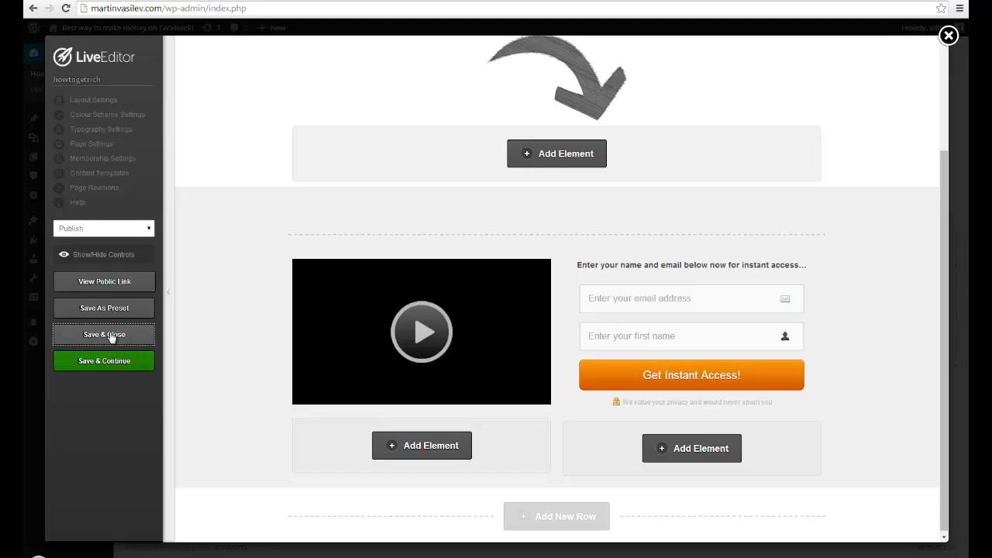
pyautogui.click(104, 334)
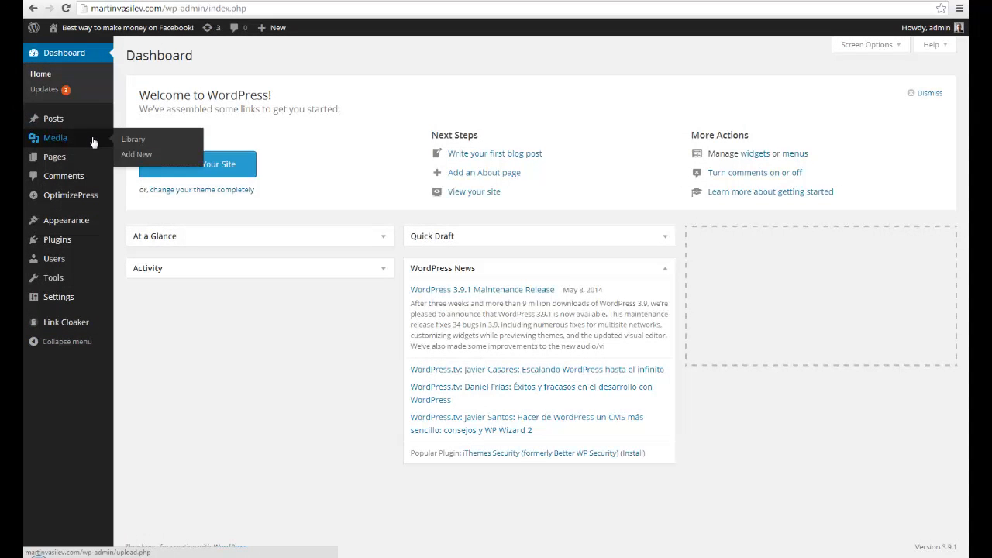
pyautogui.moveTo(56, 158)
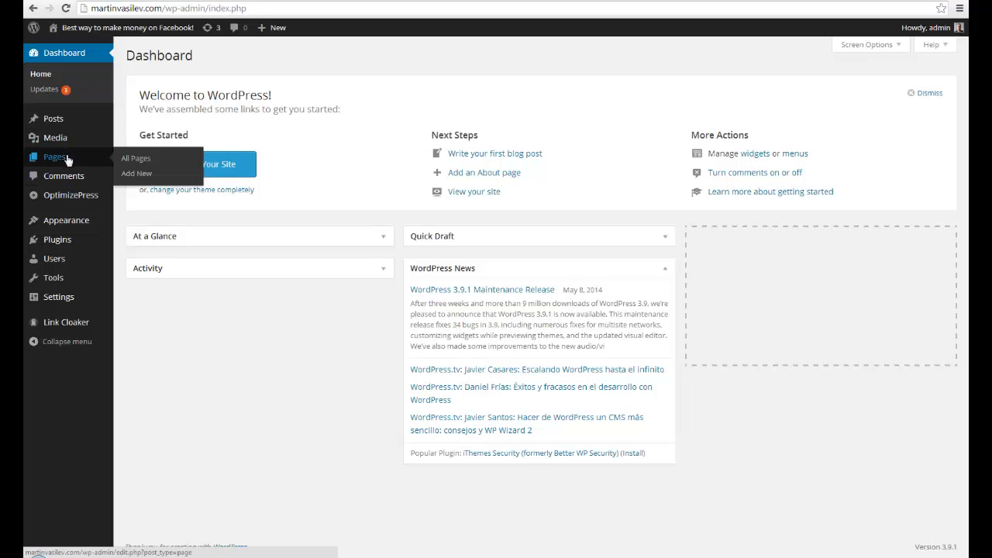
# Step: Open Pages > All Pages and view the howtogetrich page
pyautogui.click(135, 158)
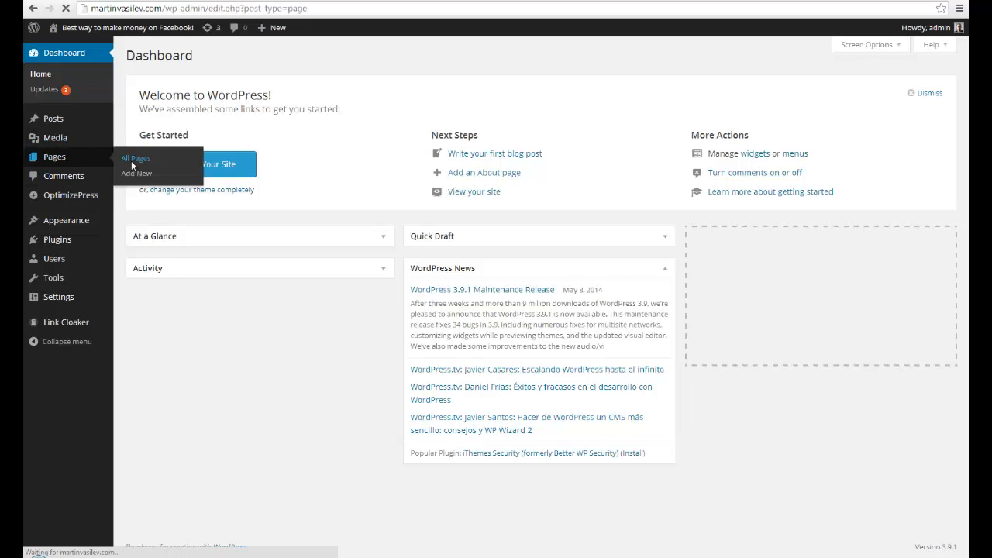
pyautogui.click(135, 159)
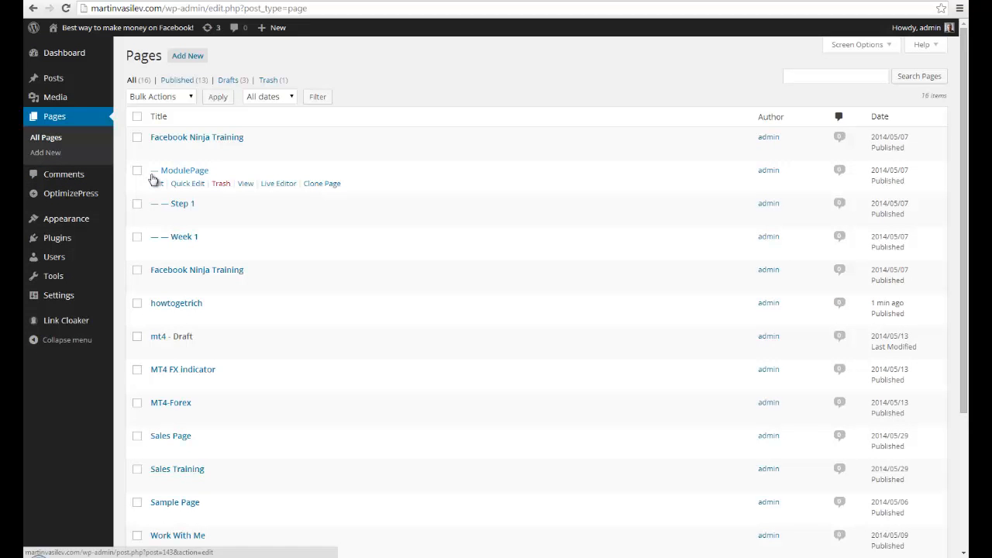
pyautogui.moveTo(248, 321)
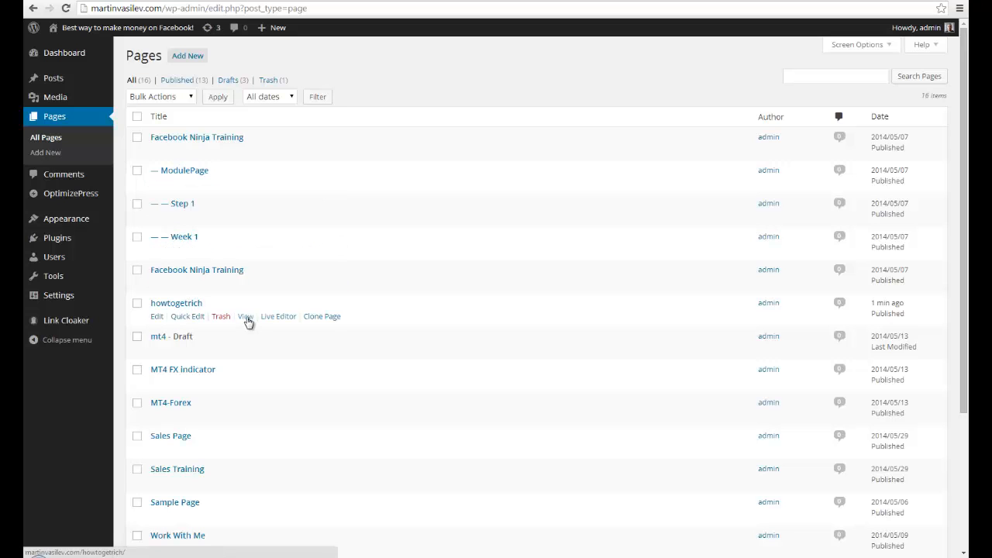
pyautogui.click(245, 316)
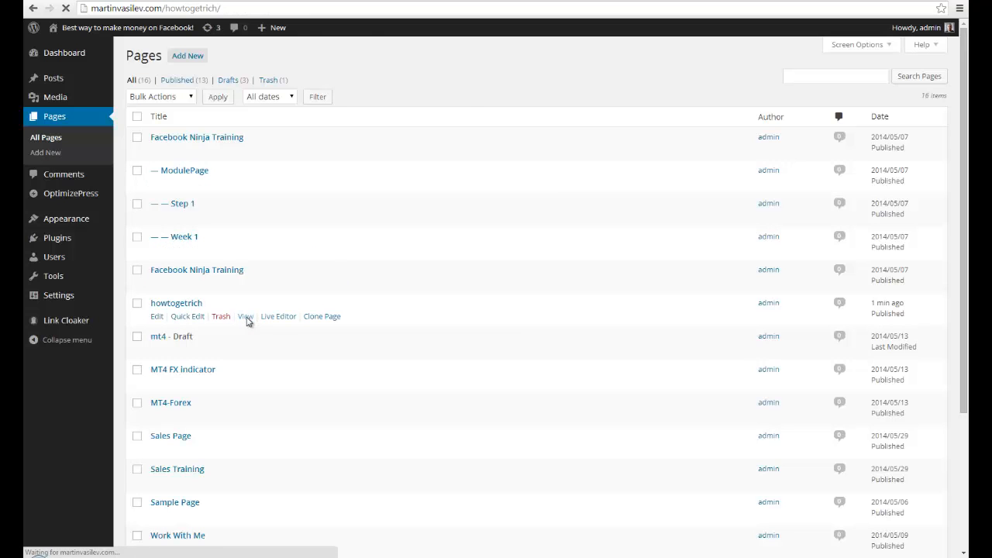
# Step: Review the live howtogetrich page with its headline, arrow, video and opt-in form
pyautogui.click(245, 316)
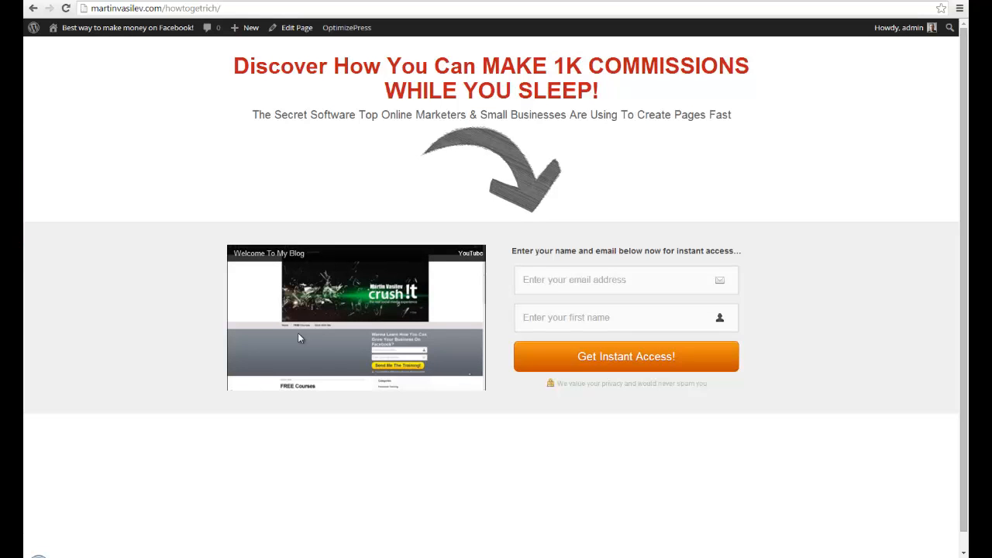
pyautogui.moveTo(303, 339)
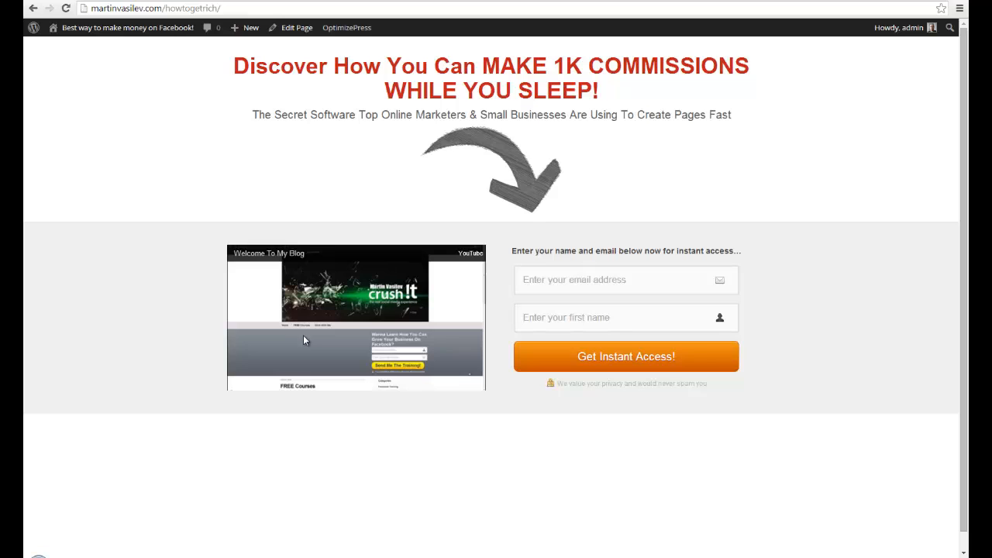